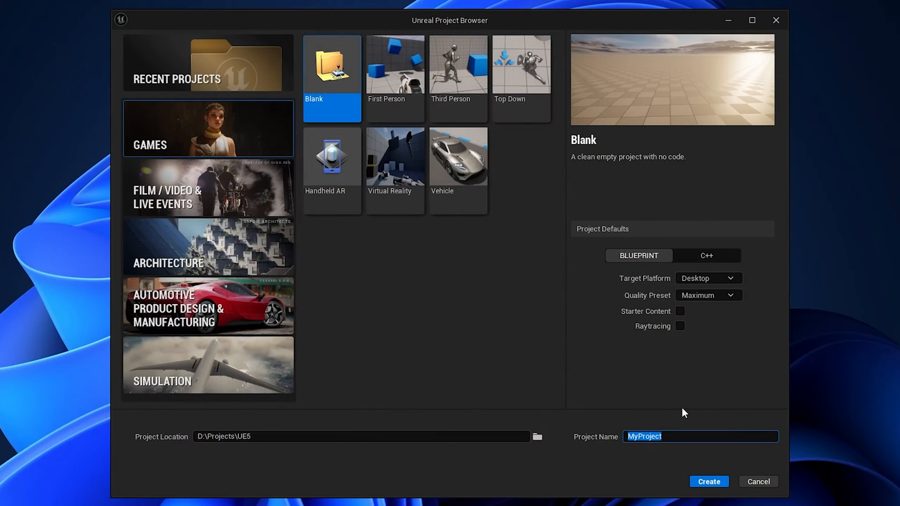
Step: Create a new blank game project named 'GameplayAb…'
text(GameplayAb)
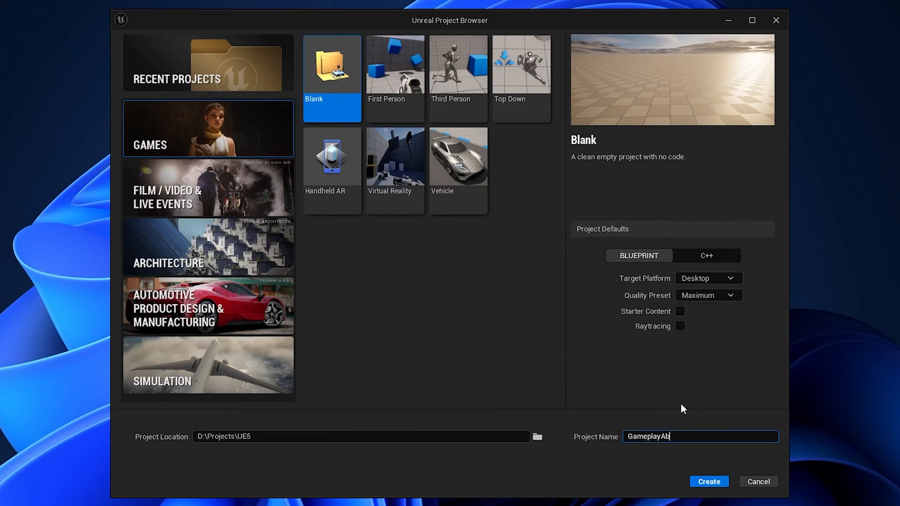
click(395, 70)
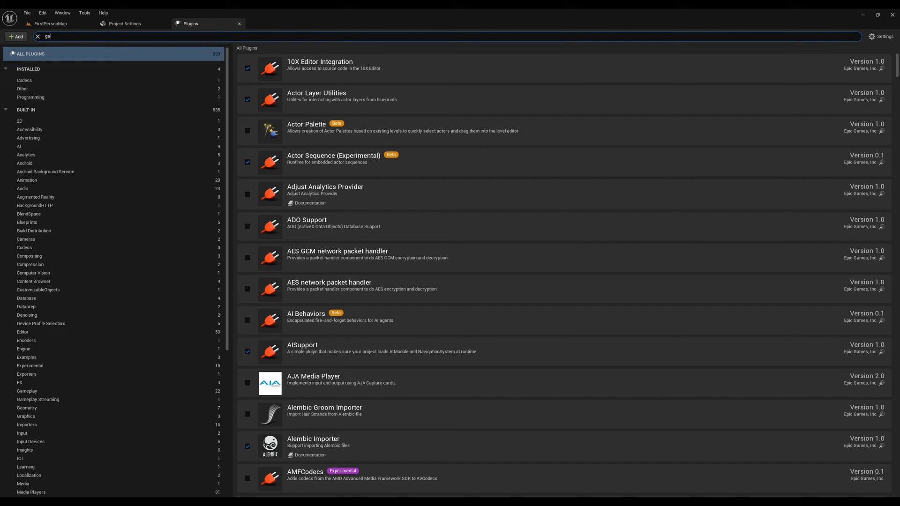
Step: Create the LightningAbilityAttributeSet C++ class with AttributeSet as its parent
click(288, 23)
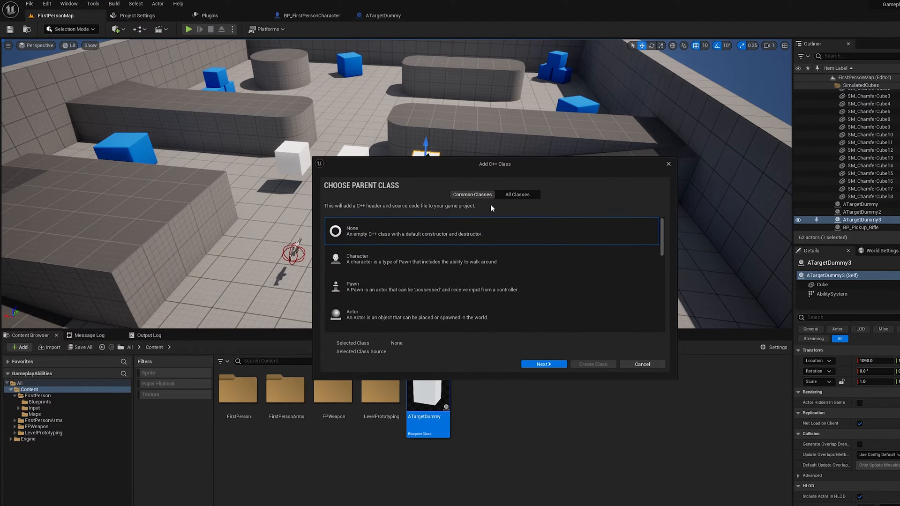
click(544, 364)
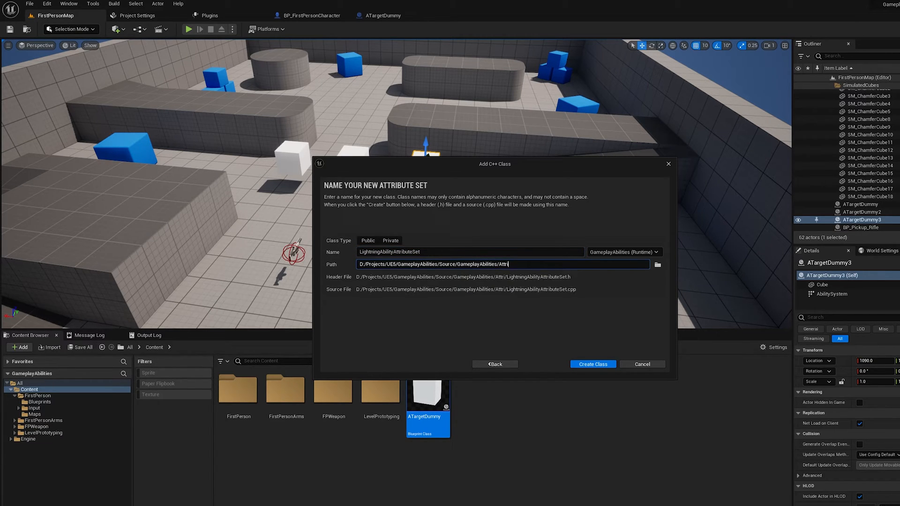
click(593, 364)
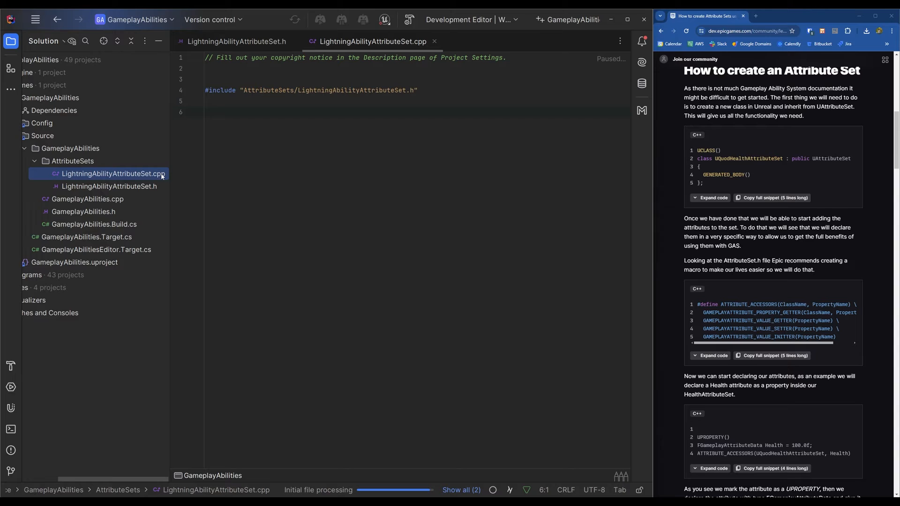
Step: Add "GameplayAbilities" to PrivateDependencyModuleNames in GameplayAbilities.Build.cs
click(109, 186)
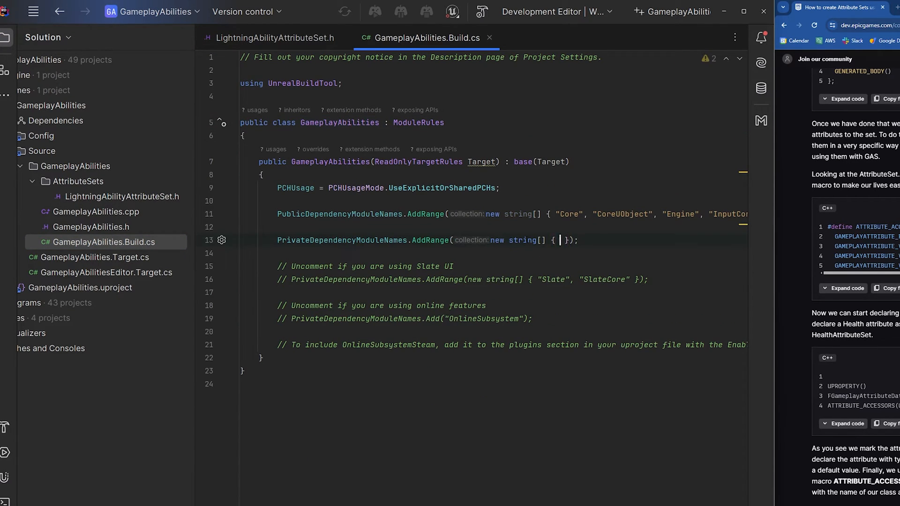
text("GameplayAbilities")
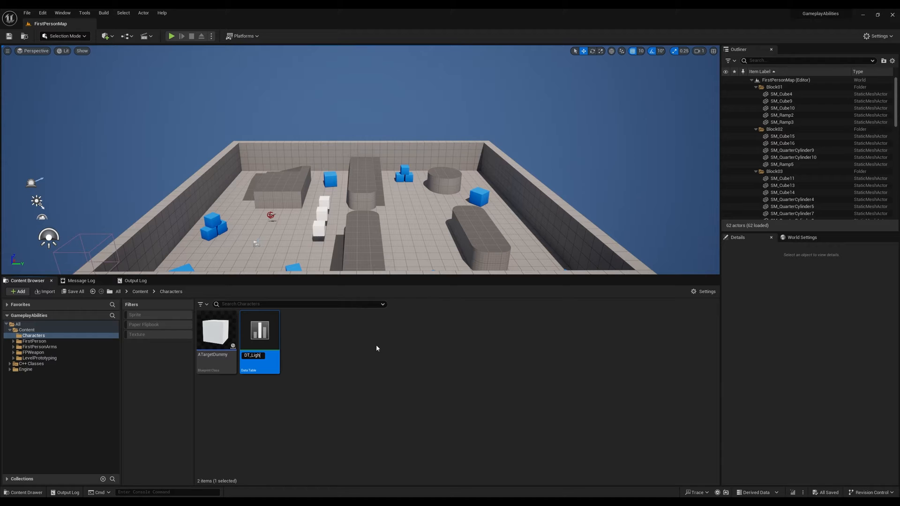
Step: Give BP_FirstPersonCharacter's AbilitySystem LightningAbilityAttributeSet starting data, then create the GA_Lightning ability
double_click(259, 330)
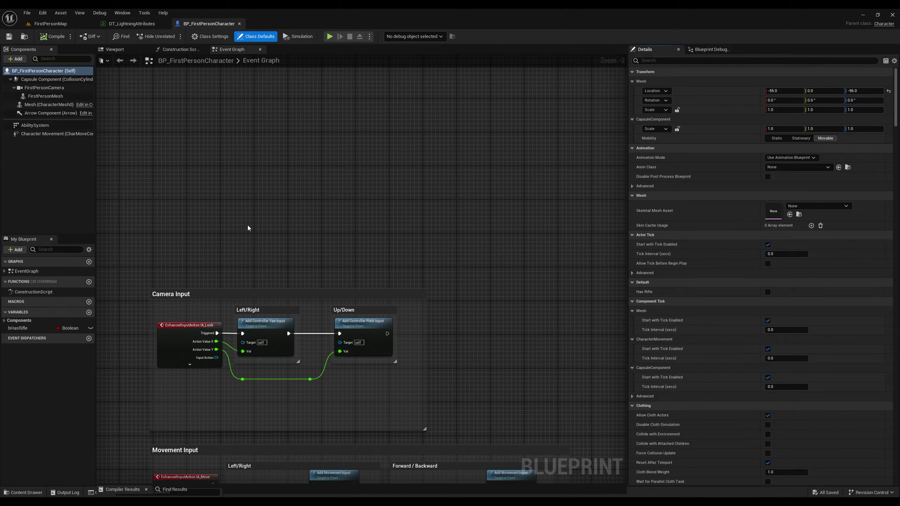
click(32, 126)
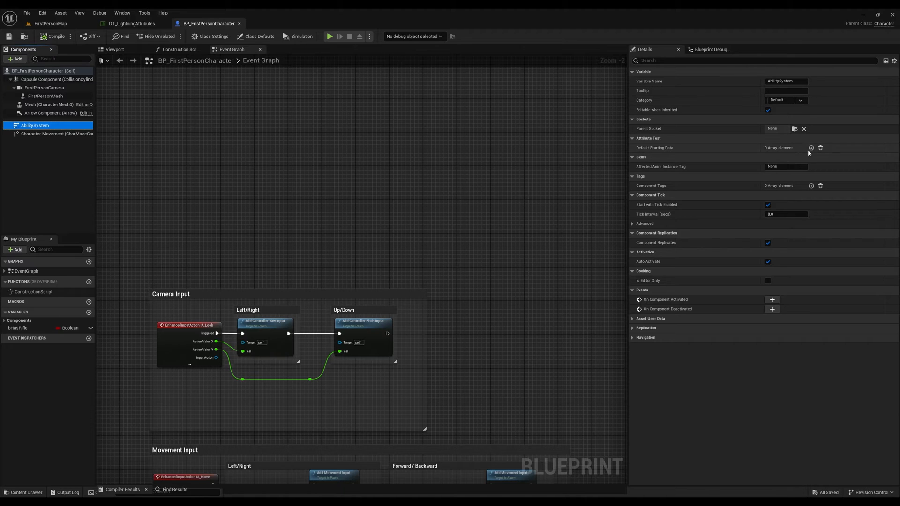
click(810, 148)
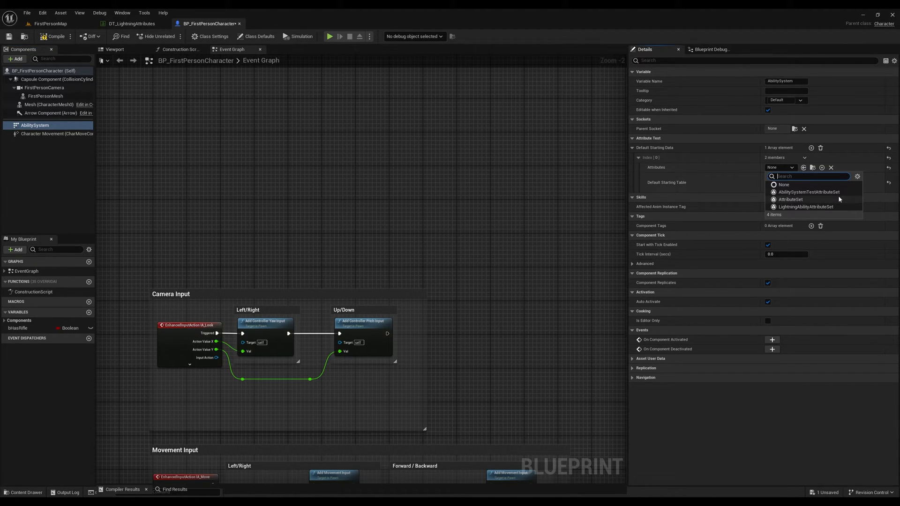
click(806, 207)
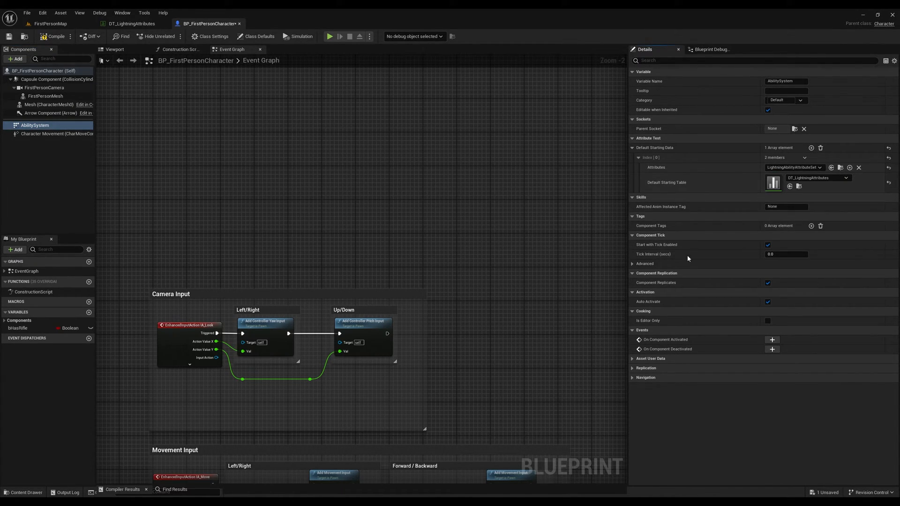
click(48, 24)
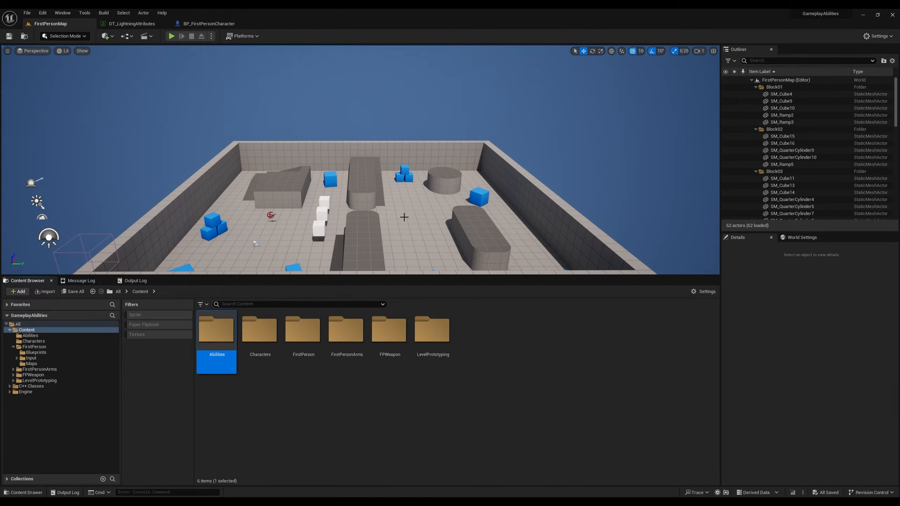
text(gameplay abil)
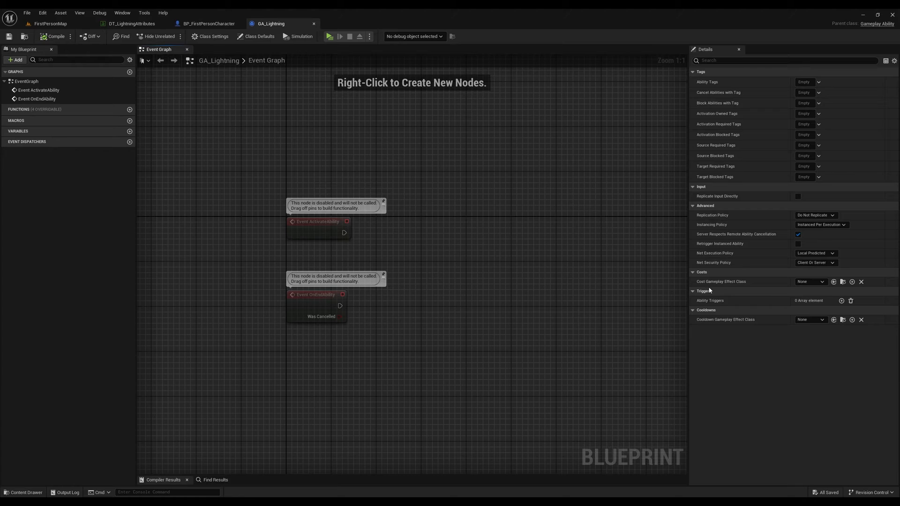
Step: Chain CommitAbility, Wait Gameplay Event and a target Is Valid check, and add three functions
click(841, 300)
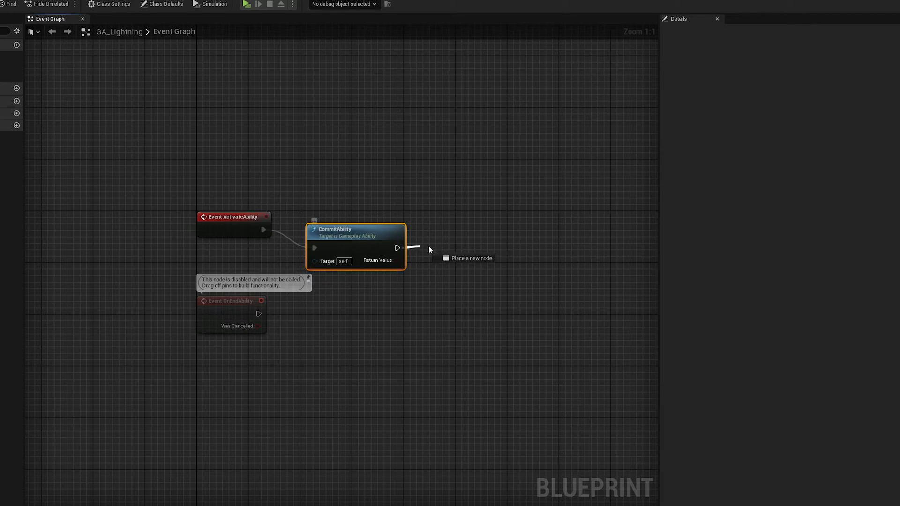
click(469, 258)
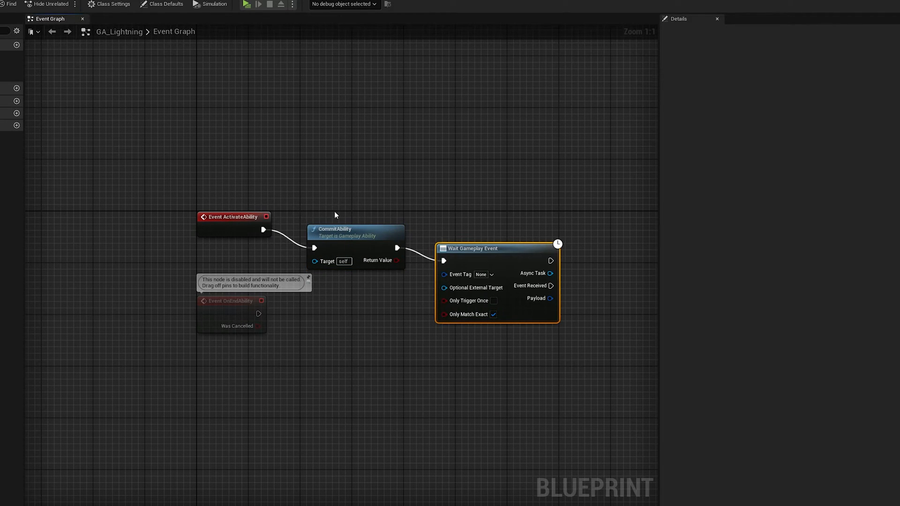
click(491, 275)
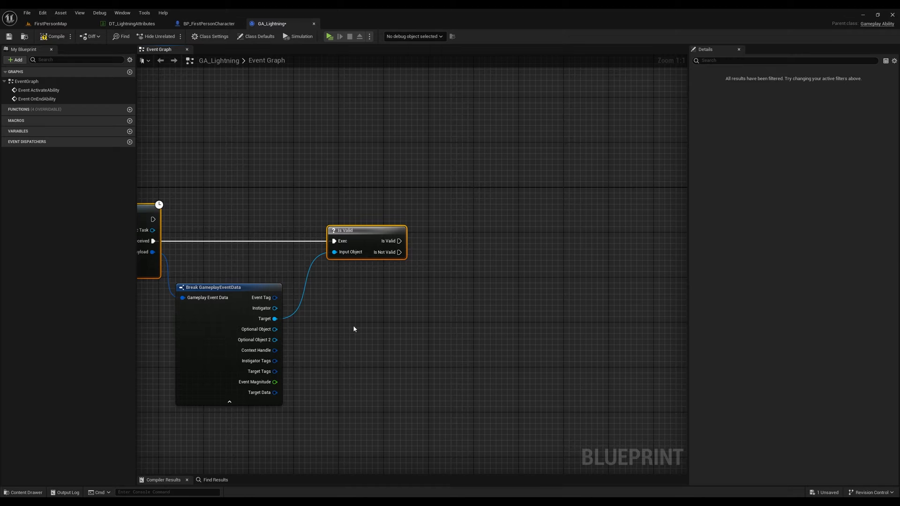
click(130, 109)
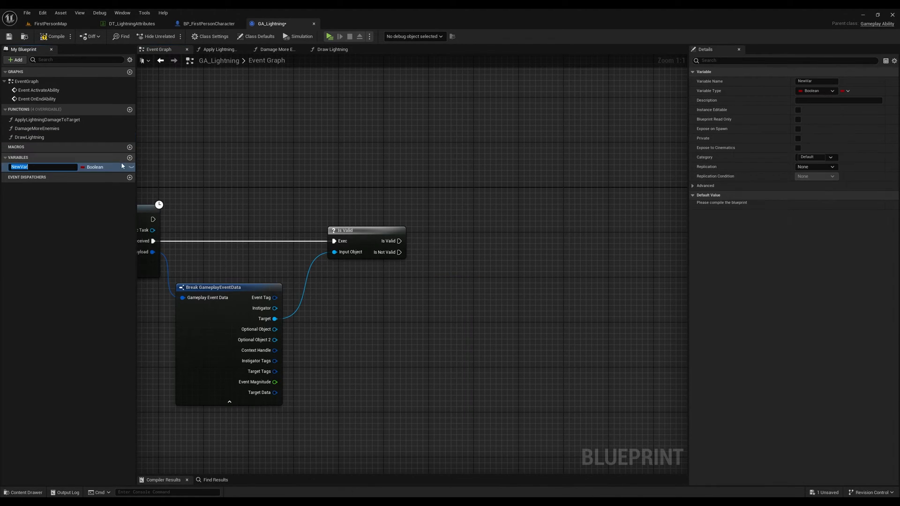
Step: Add an ActorsHitSoFar variable as an array of Actors
text(Act)
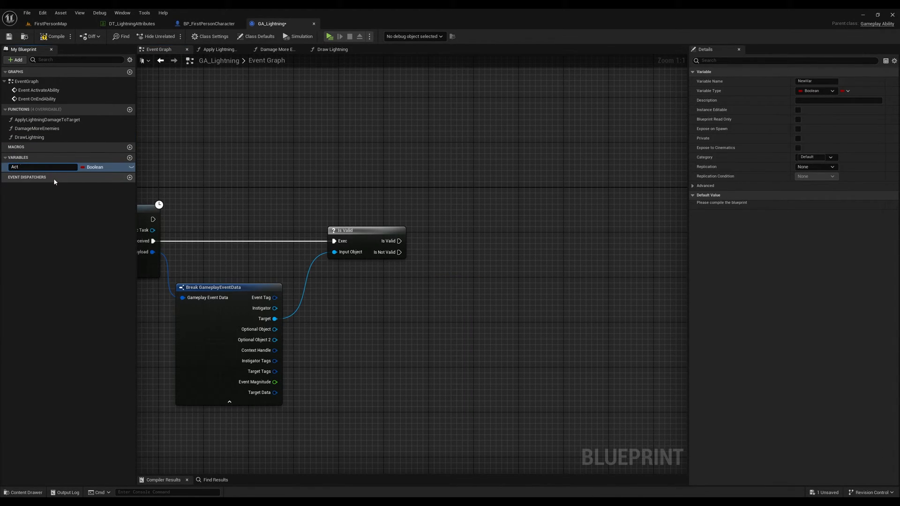
text(ActorsHitSoFar)
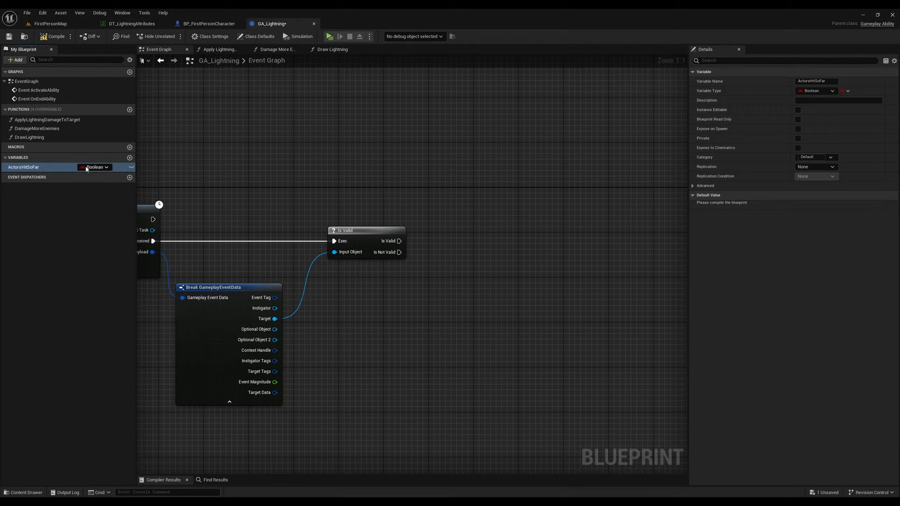
click(96, 167)
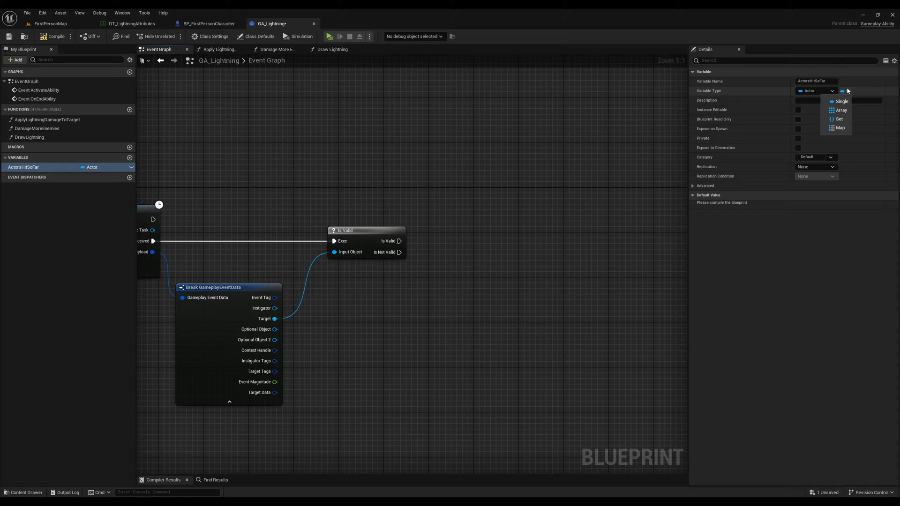
click(841, 110)
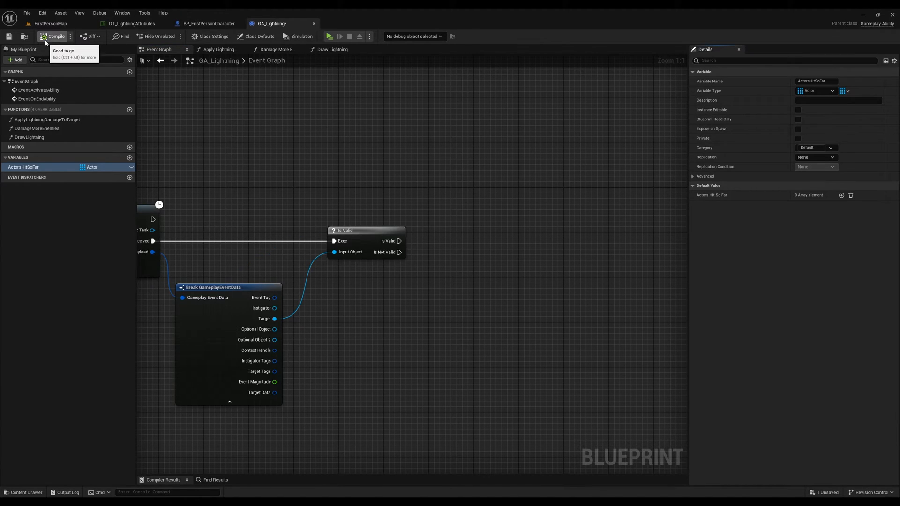
Step: Add a LightningLocations Vector array variable and a new AddActorToLists macro
click(130, 157)
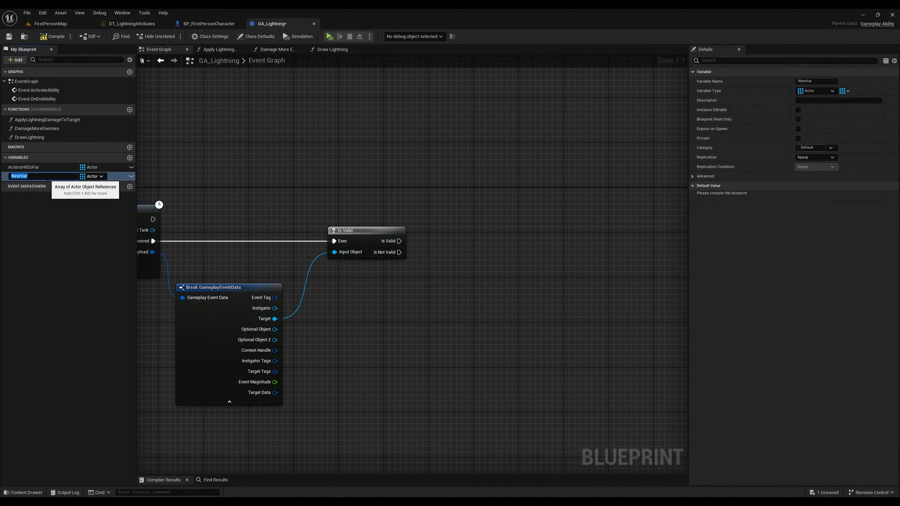
text(LightningLocations)
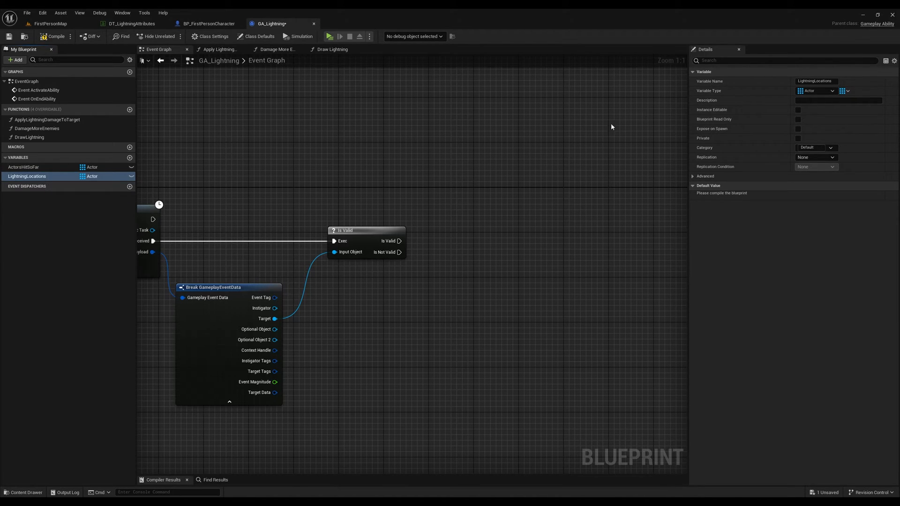
click(816, 90)
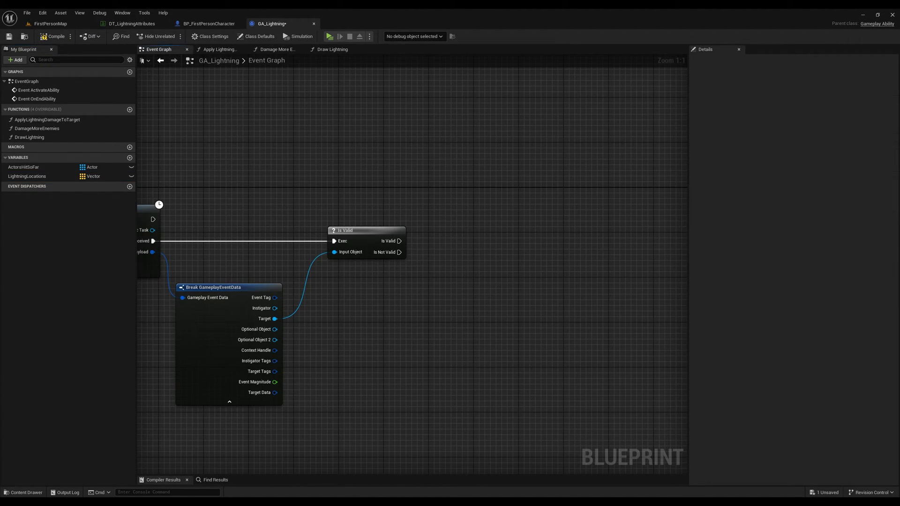
click(129, 147)
text(AddActorToLists)
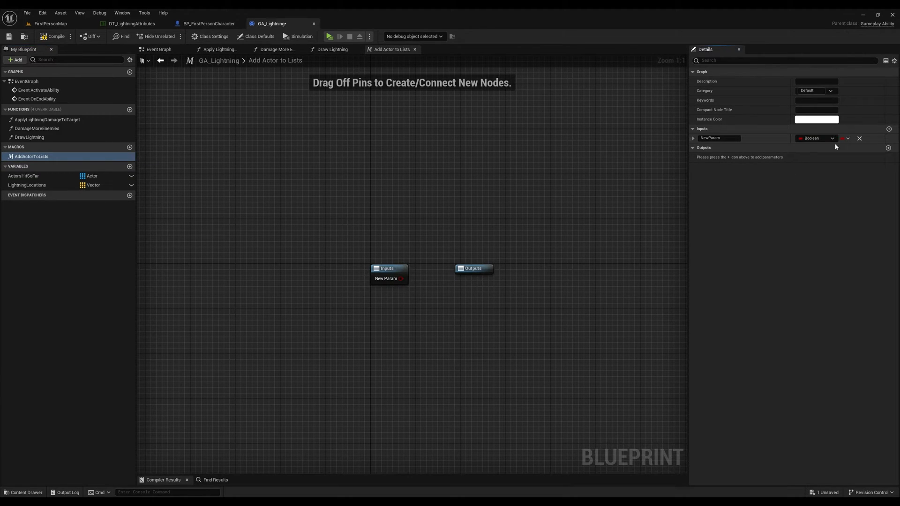
Step: Give AddActorToLists an Actor input adding to both arrays, and call it after Is Valid
click(816, 138)
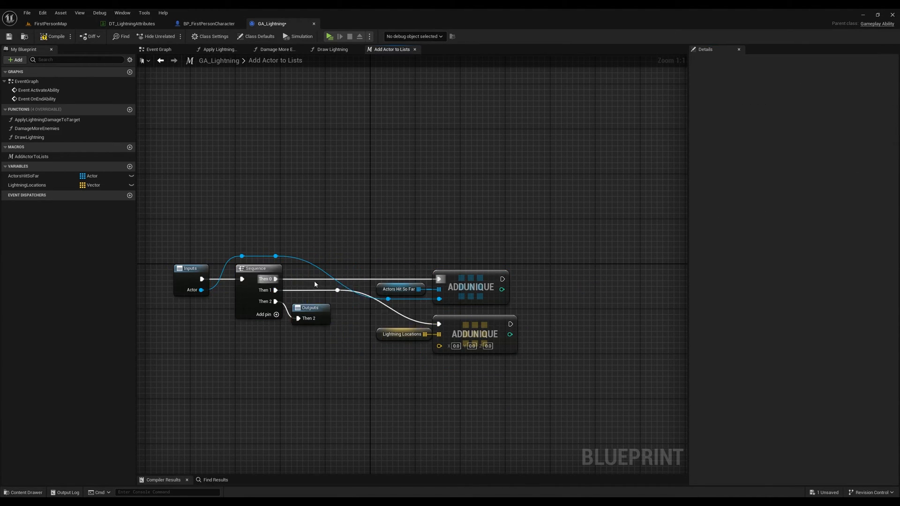
click(159, 50)
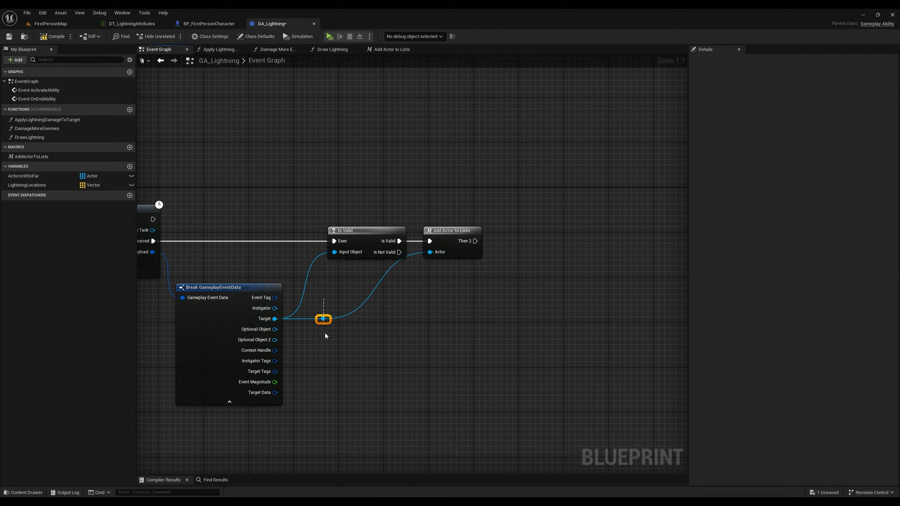
Step: Call Apply Lightning Damage to Target with an Actor Target input wired from the event target
click(46, 120)
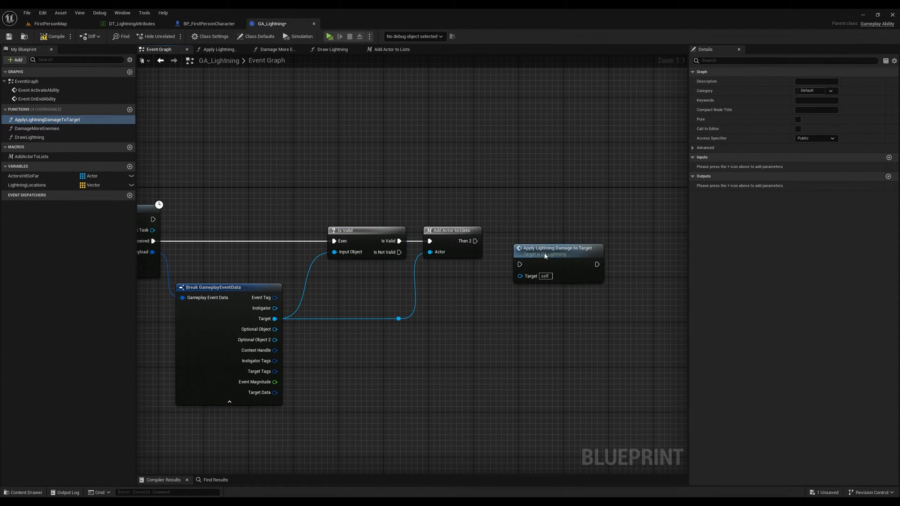
click(817, 166)
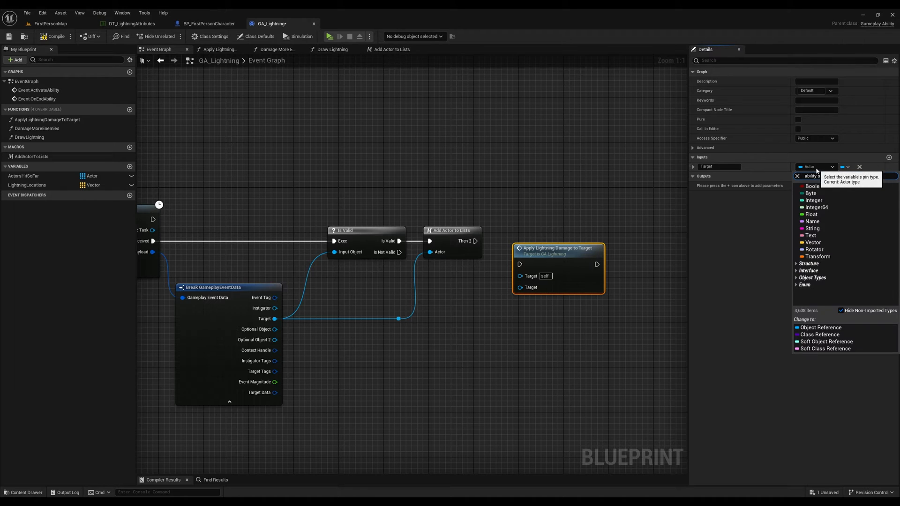
click(815, 166)
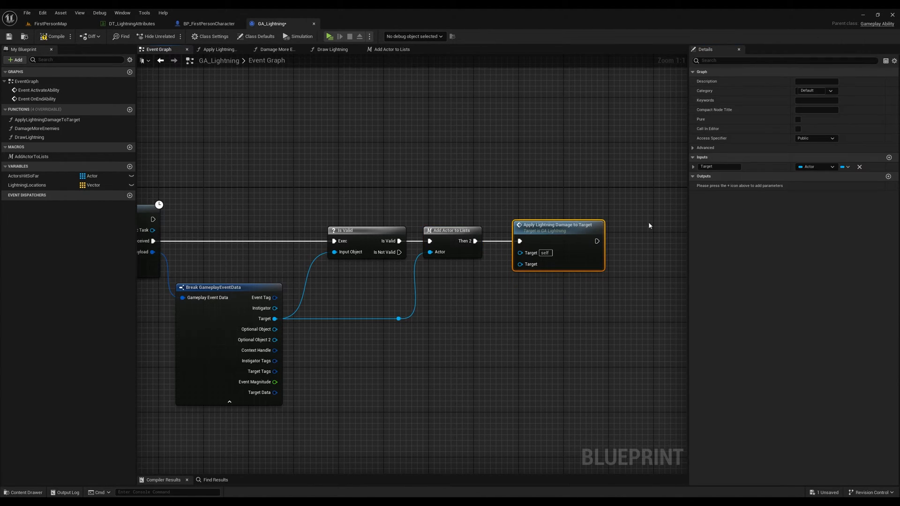
click(29, 156)
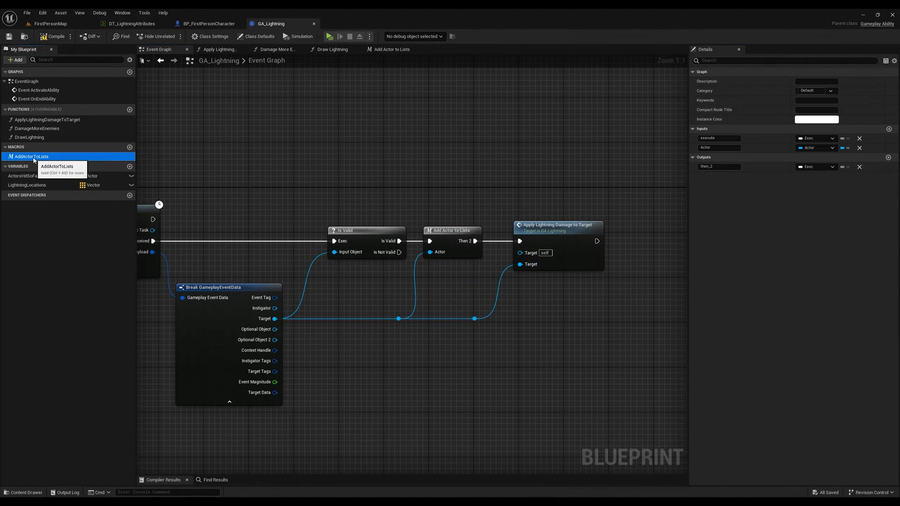
Step: Add a Source Actor input, rename it DamageMoreEnemiesAroundTarget, and feed it the hit target
click(30, 128)
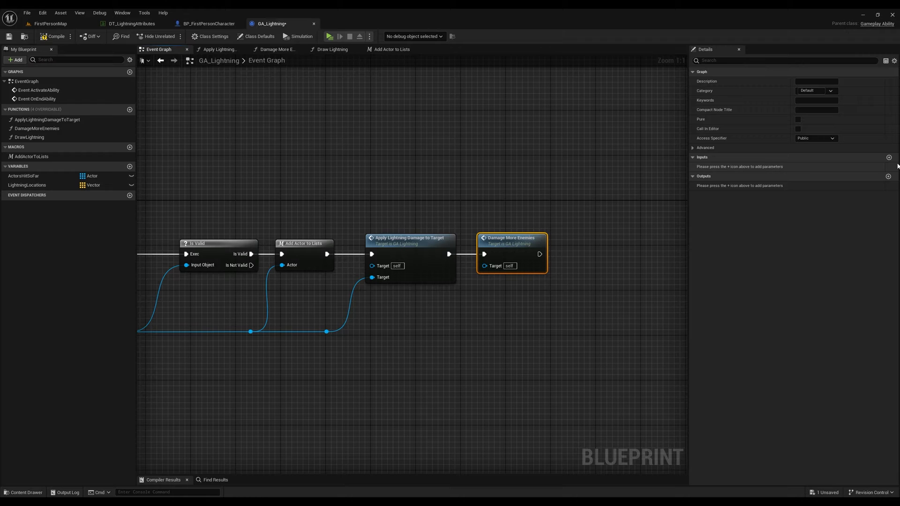
click(888, 157)
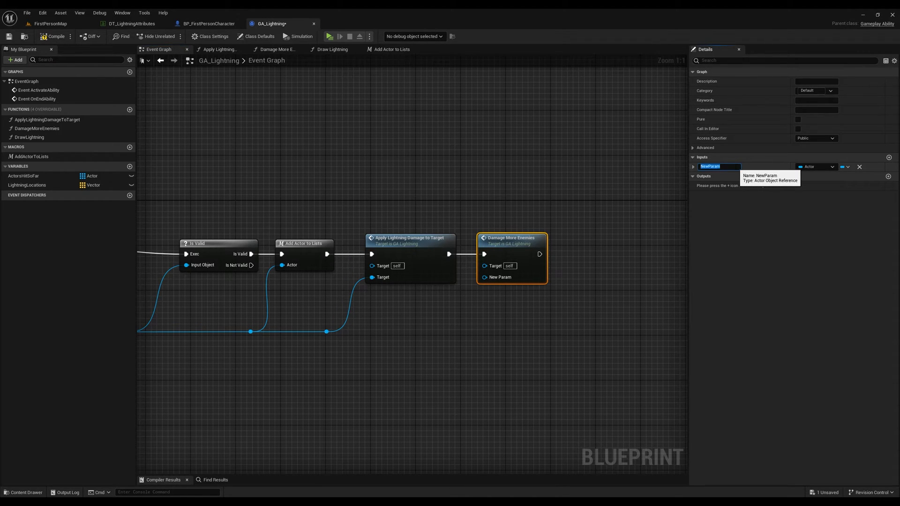
text(Source Actor)
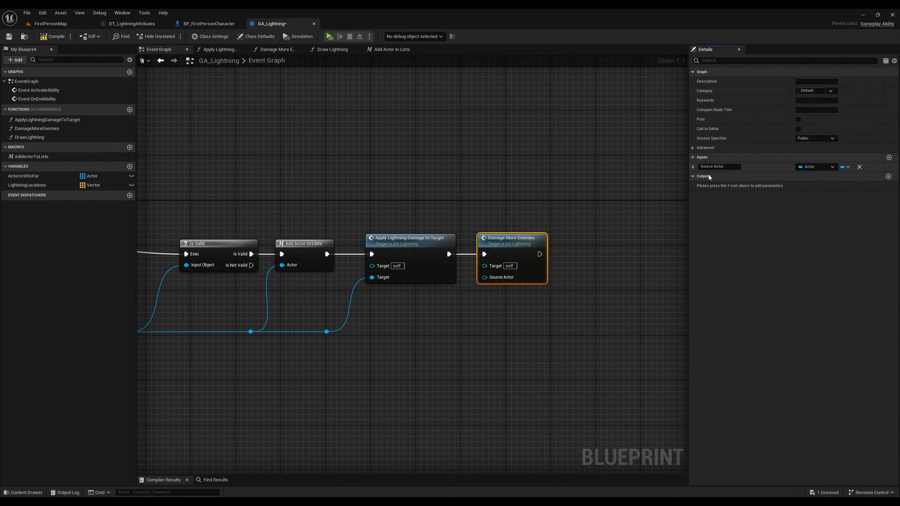
double_click(33, 128)
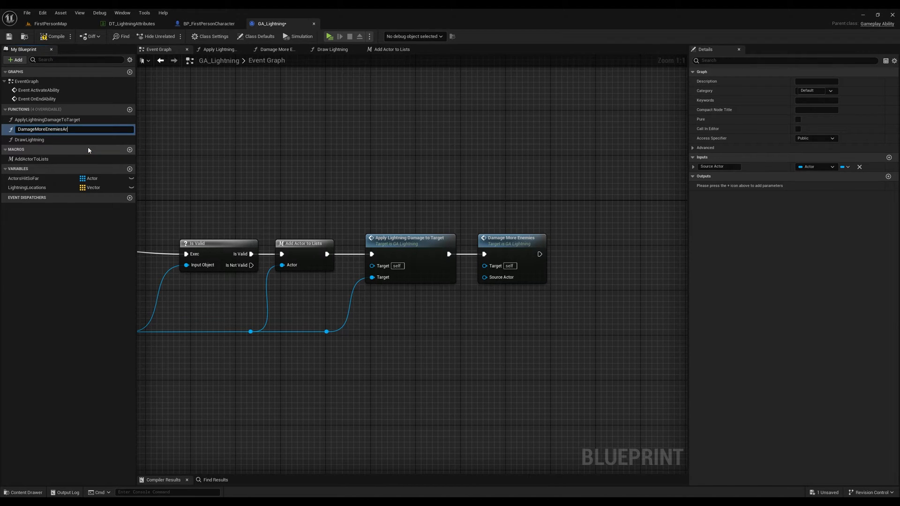
key(Enter)
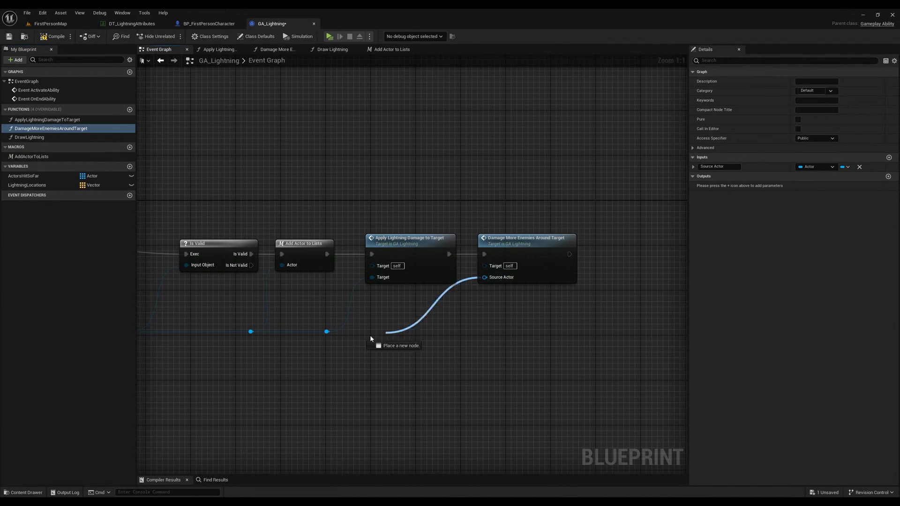
click(29, 137)
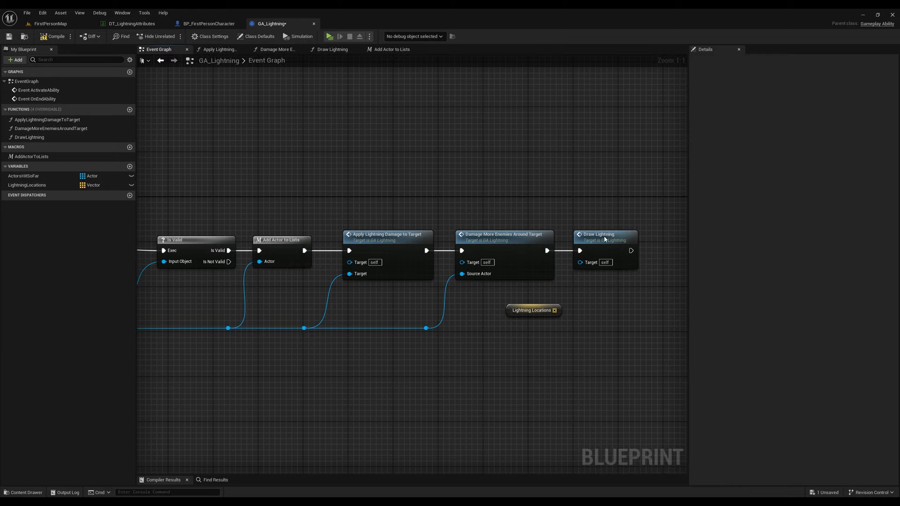
Step: Give Draw Lightning a Vector array input
click(605, 237)
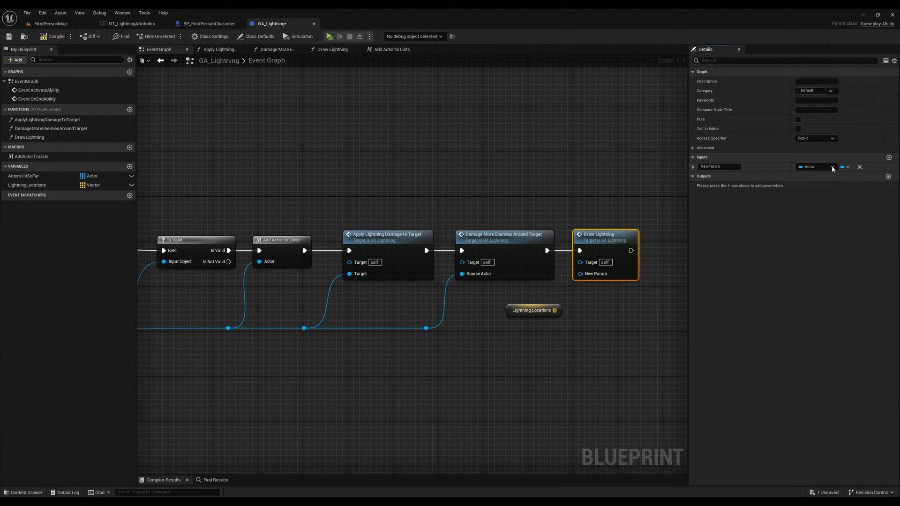
click(849, 167)
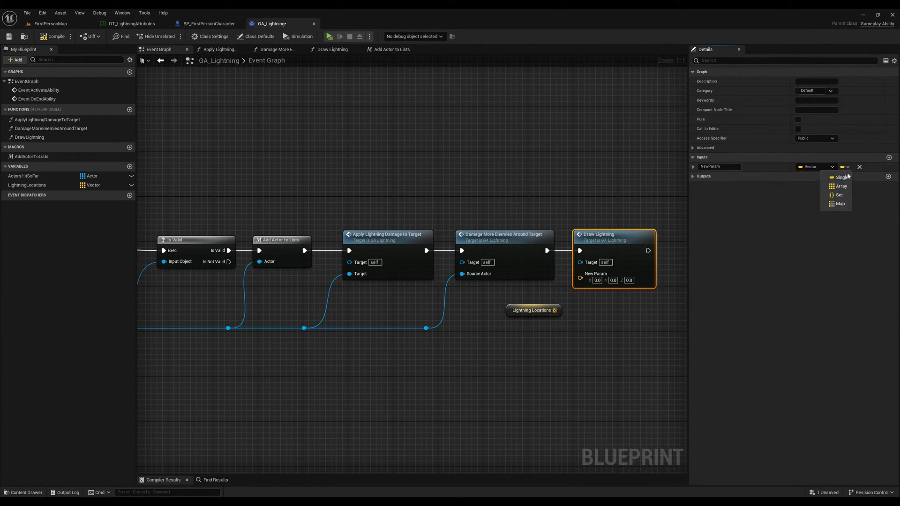
click(841, 187)
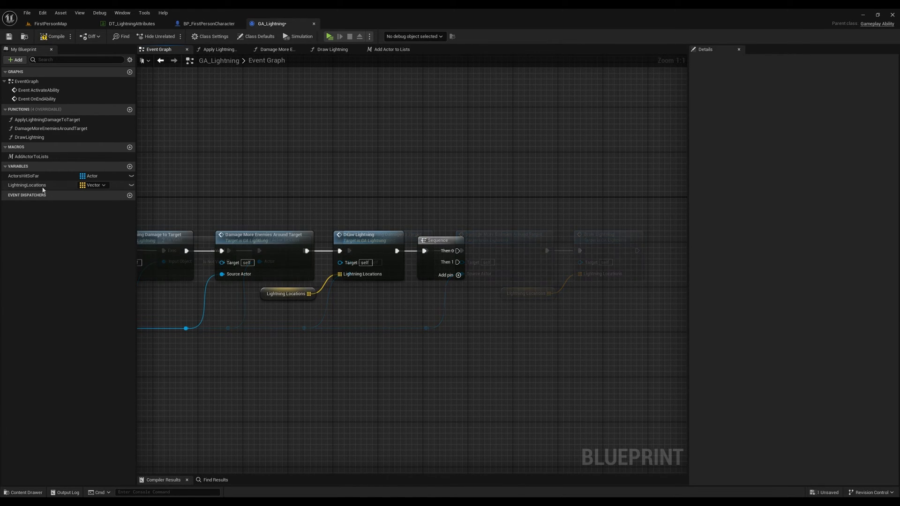
Step: Build a ClearLists macro that clears both arrays through a Sequence, and save
click(129, 147)
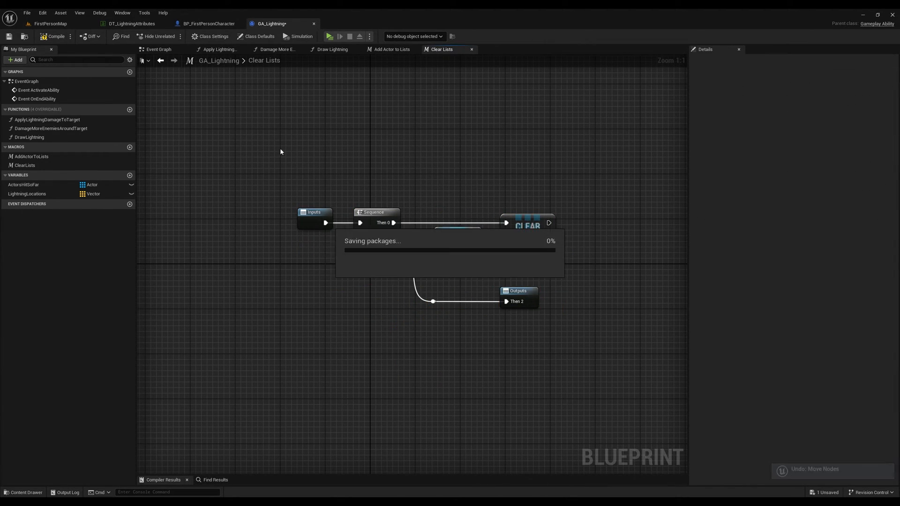
click(159, 49)
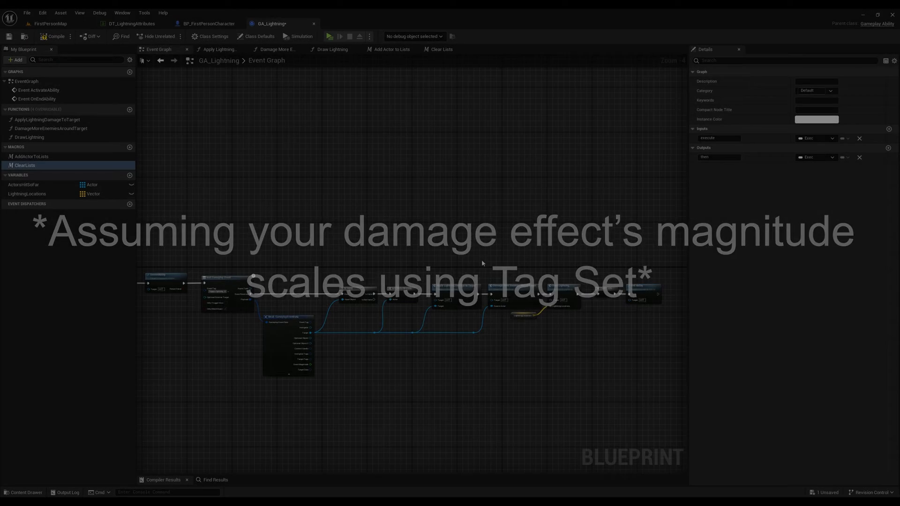
Step: Apply the damage effect spec to the target with ApplyGameplayEffectSpecToTarget in ApplyLightningDamageToTarget
click(218, 49)
text(ap)
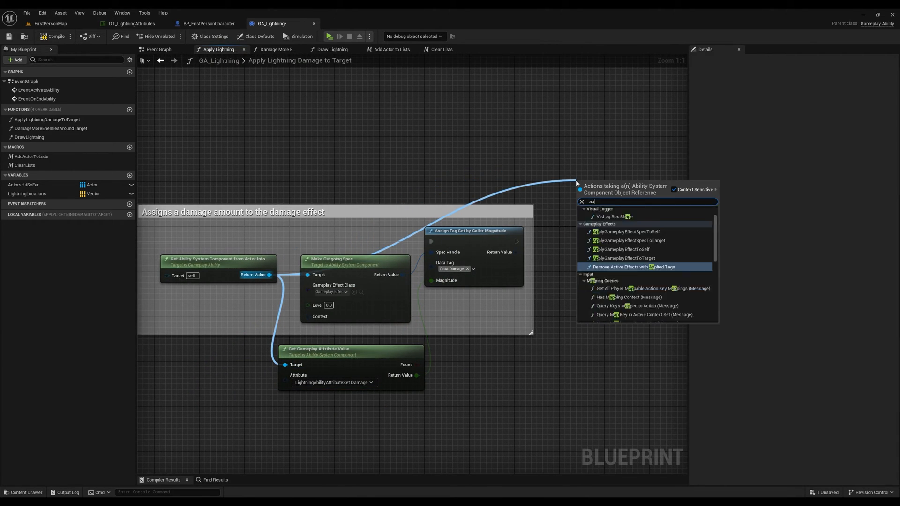
click(629, 241)
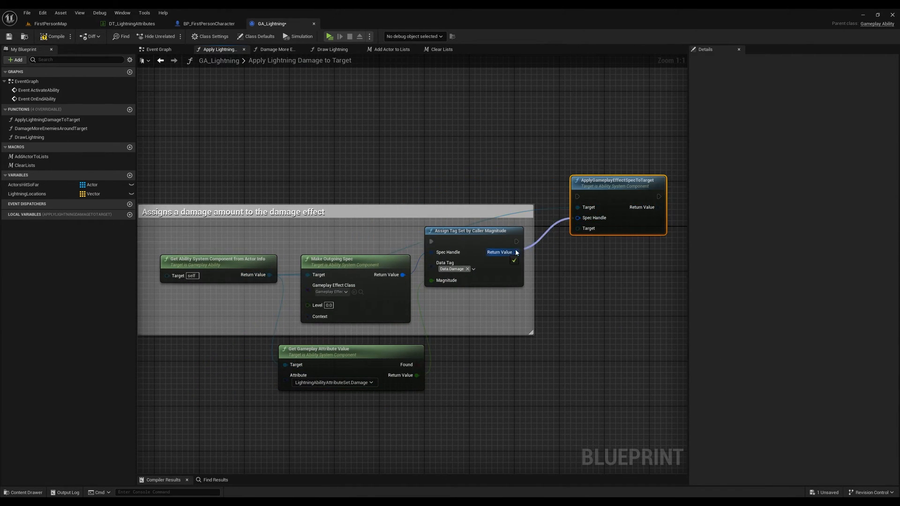
click(277, 49)
text(get gameplay attr)
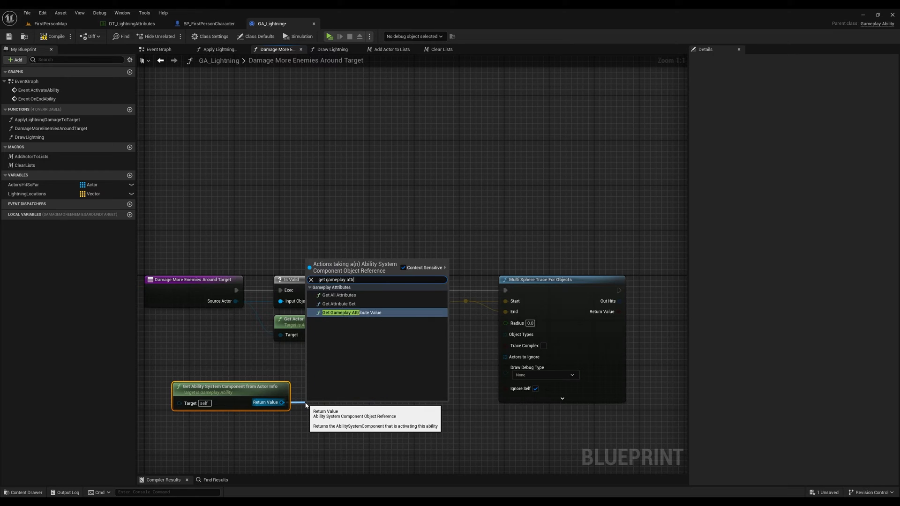
Step: Use BounceRadius for the trace radius, loop the hits, and branch into Add Actor to Lists
click(352, 313)
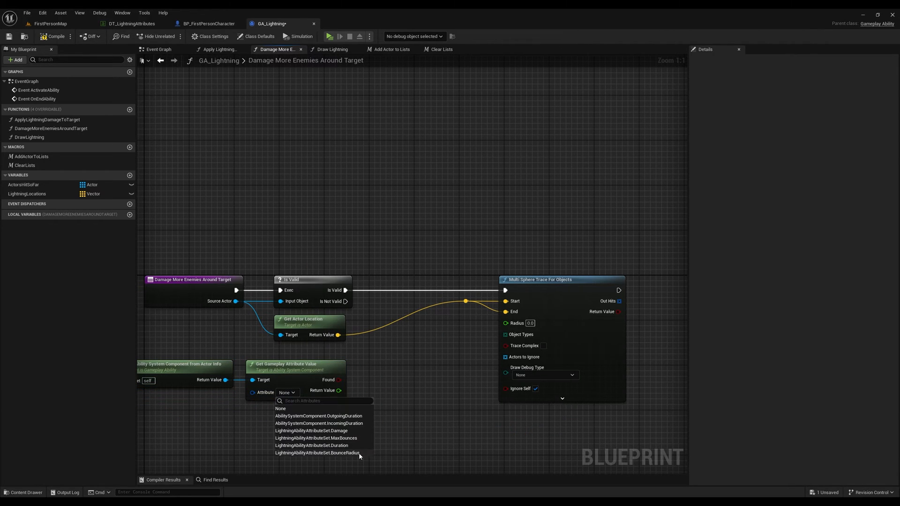
click(317, 453)
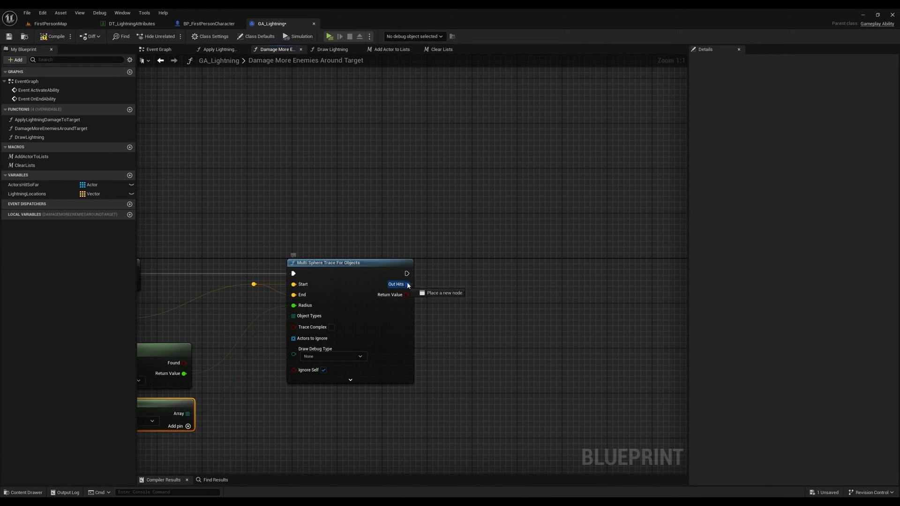
click(439, 293)
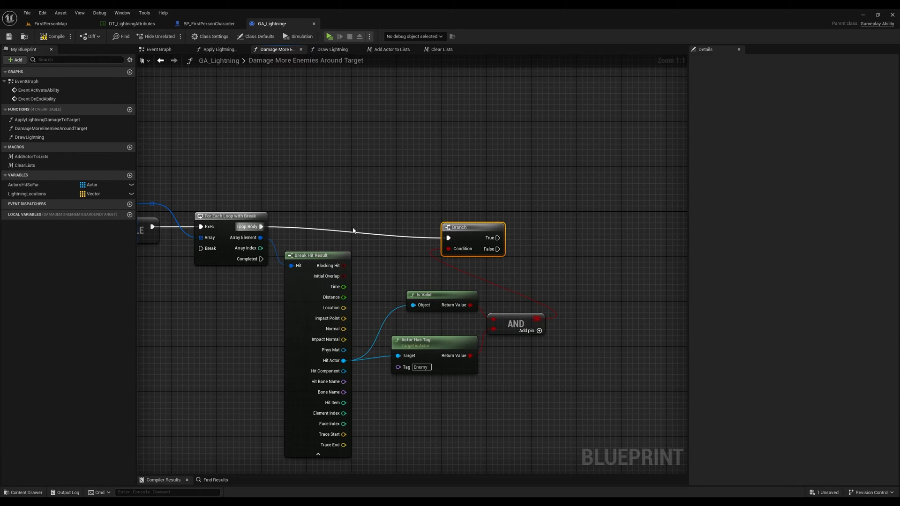
drag(473, 227, 586, 217)
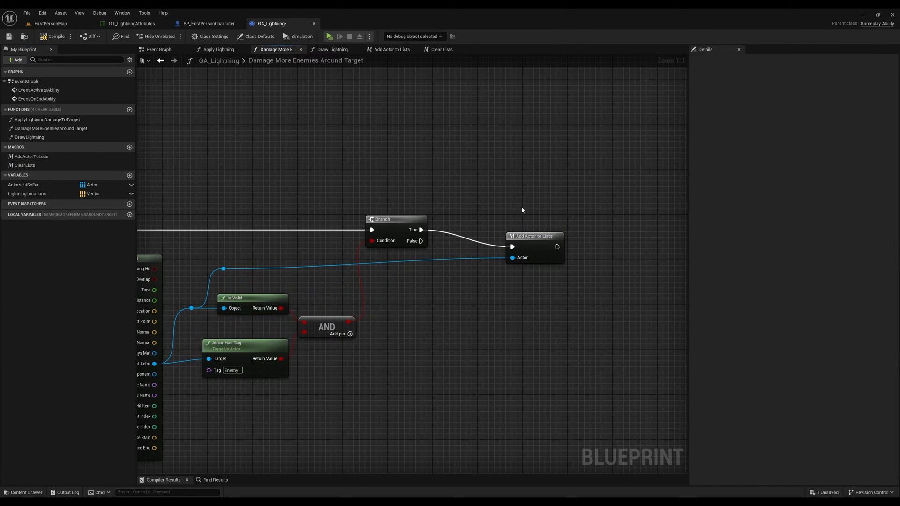
Step: Gate each loop iteration with a CanBounceToMoreTargets Branch and add a local variable
click(130, 146)
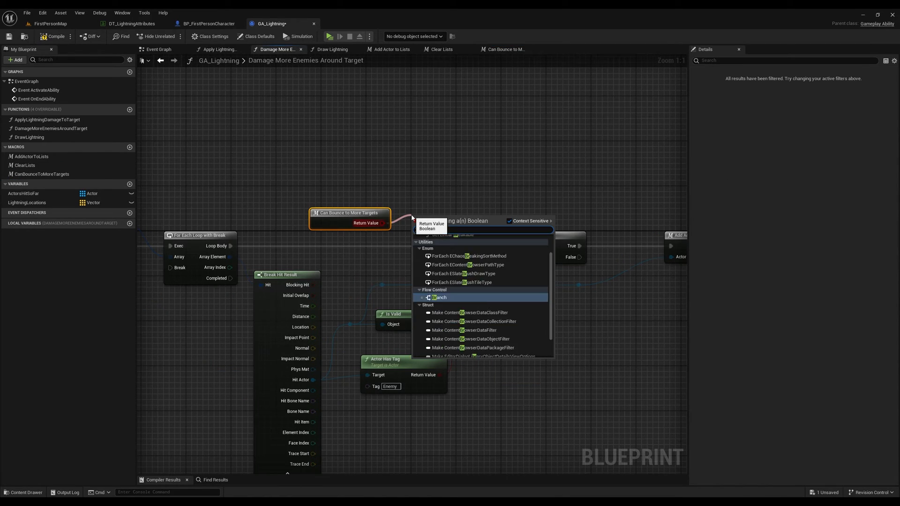
click(438, 297)
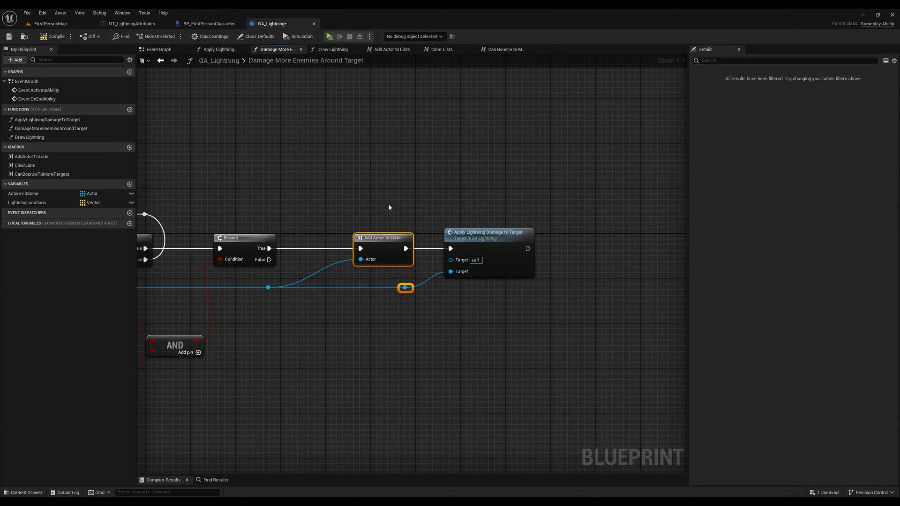
click(130, 223)
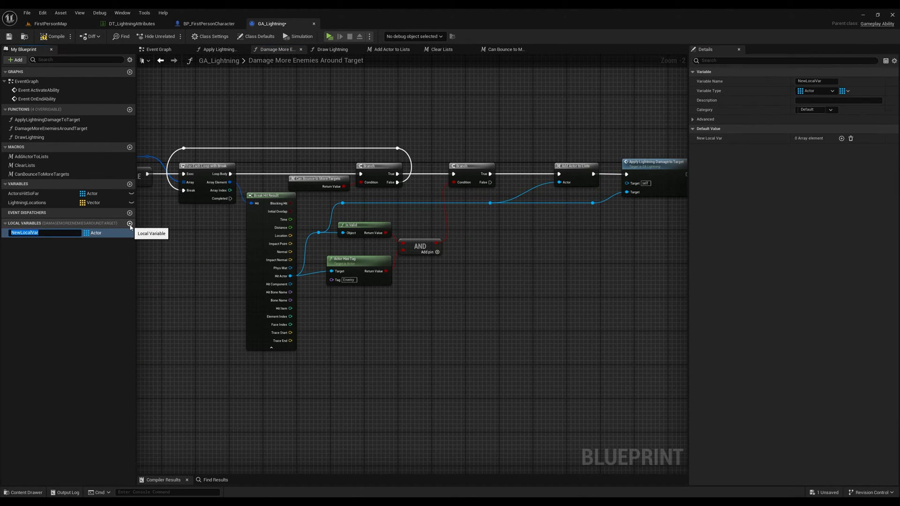
Step: Collect hits uniquely into NewTargets, then loop them into a gated recursive DamageMoreEnemiesAroundTarget call
text(NewTargets)
text(add uniq)
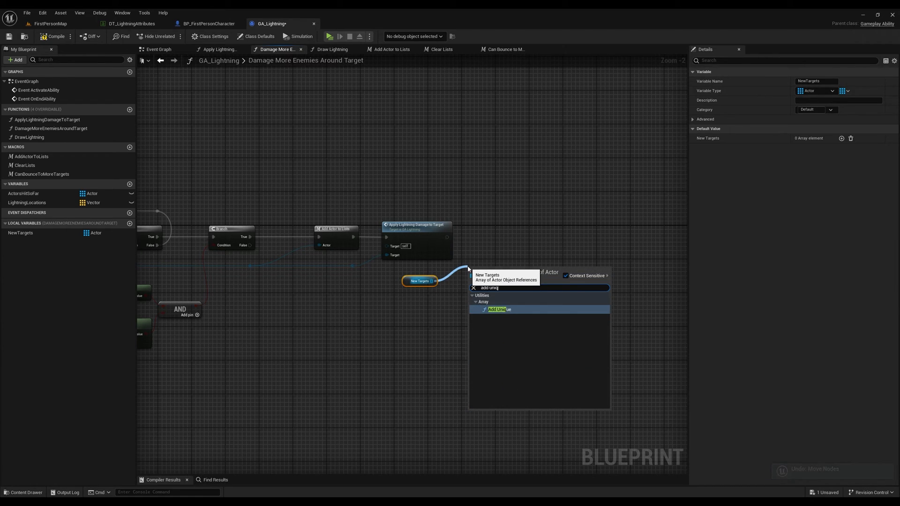
click(496, 310)
text(for each lop)
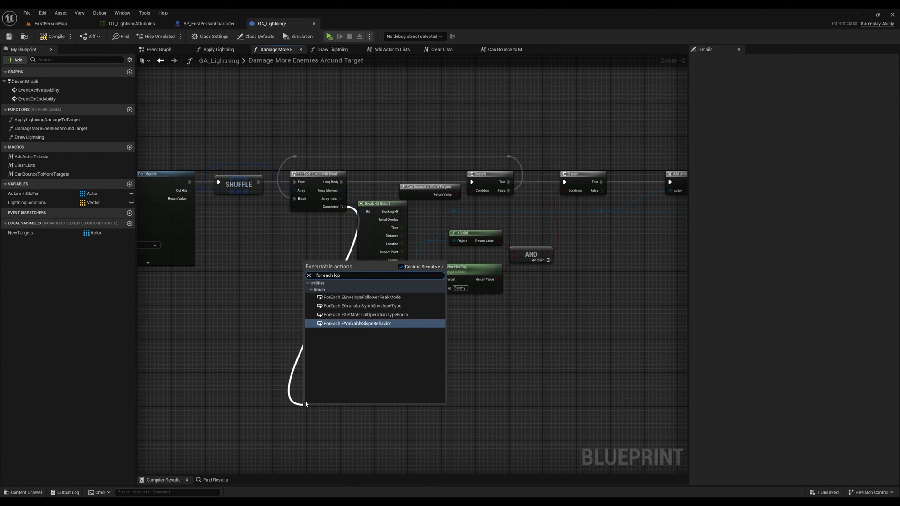
click(357, 323)
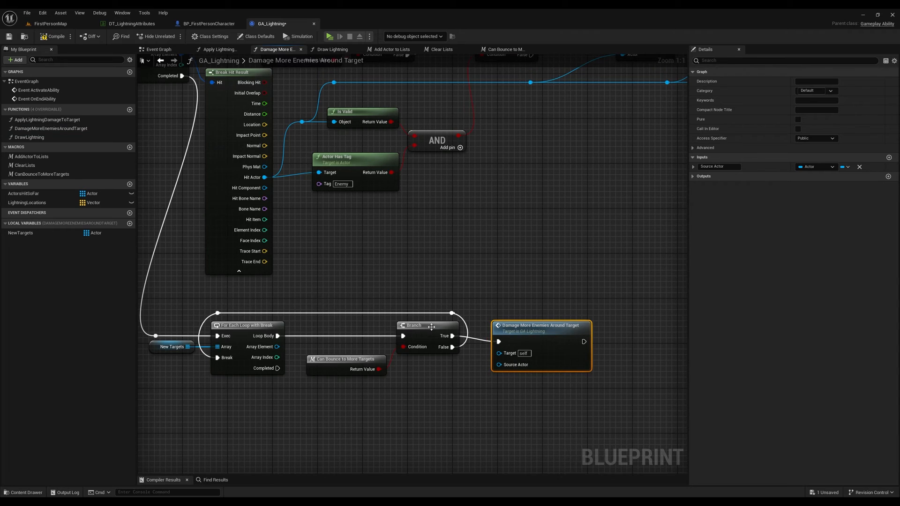
drag(277, 346, 498, 359)
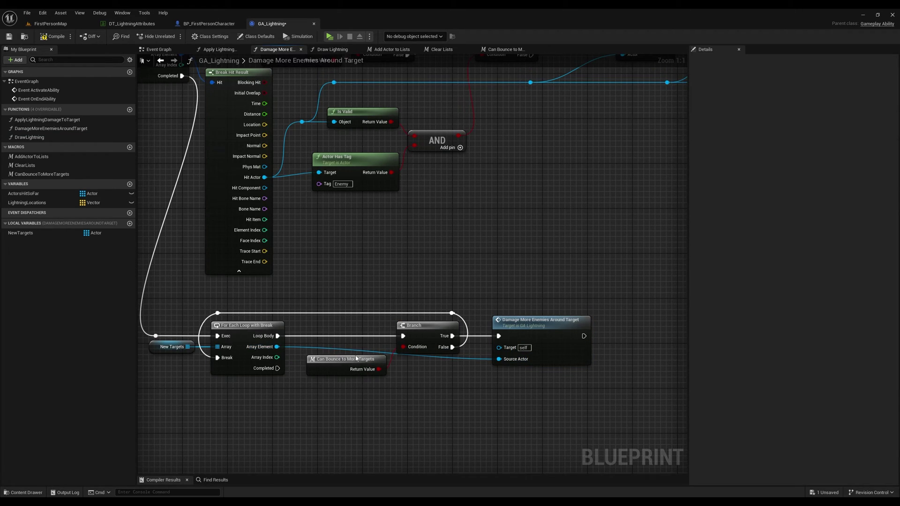
drag(186, 346, 287, 327)
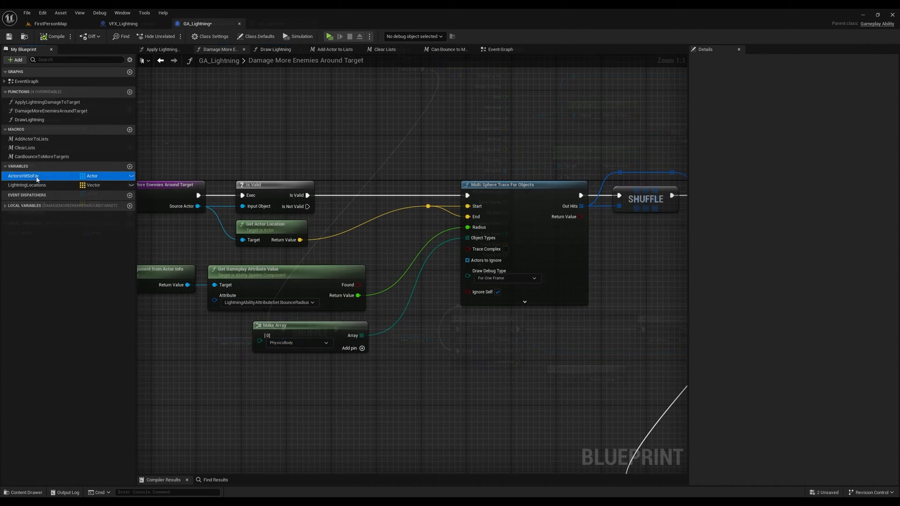
drag(23, 176, 407, 254)
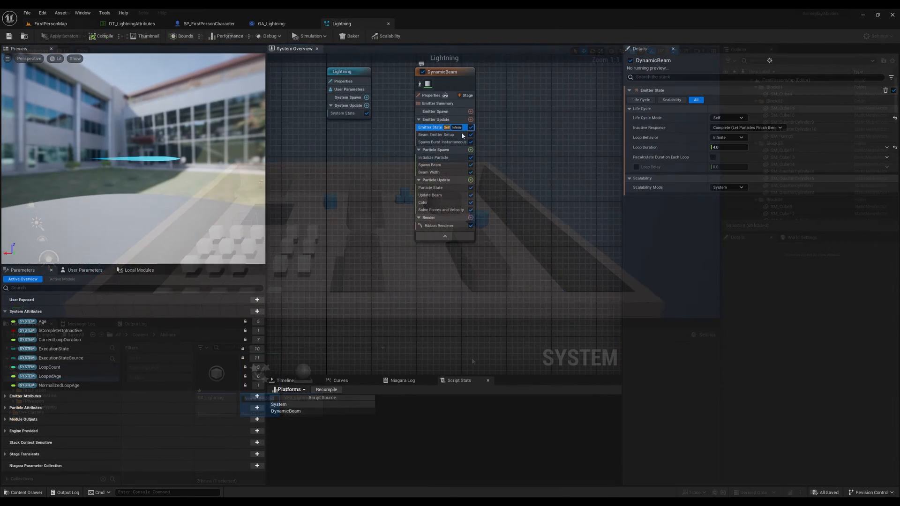
Step: Bind the beam emitter's start and end to Beam Start/End parameters and adjust width scale
click(436, 134)
text(beam star)
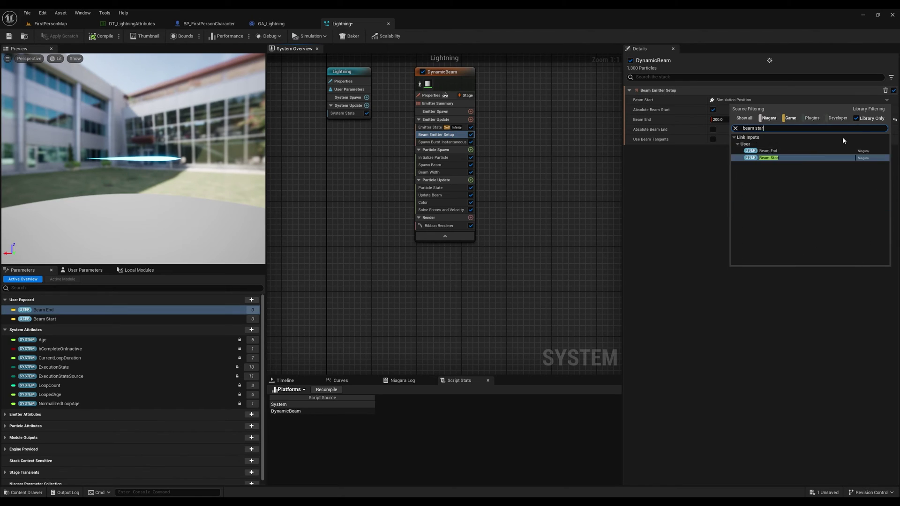
click(768, 157)
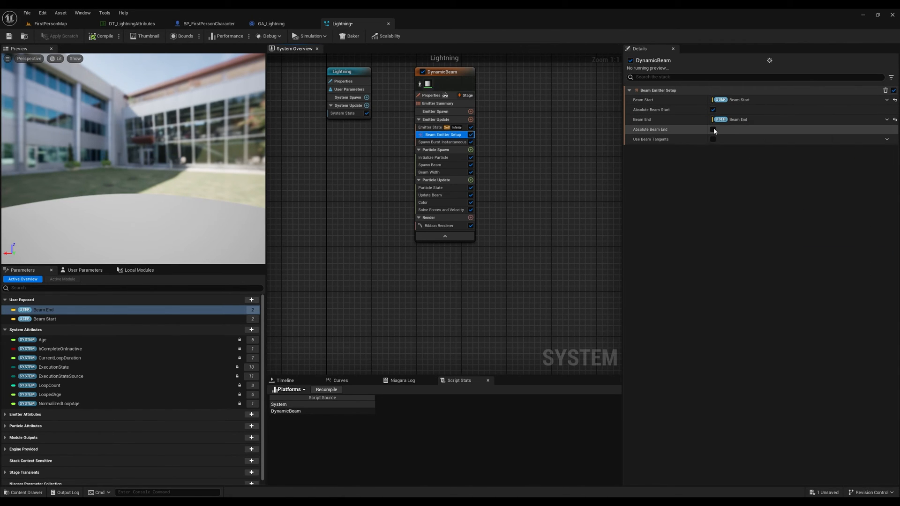
click(442, 142)
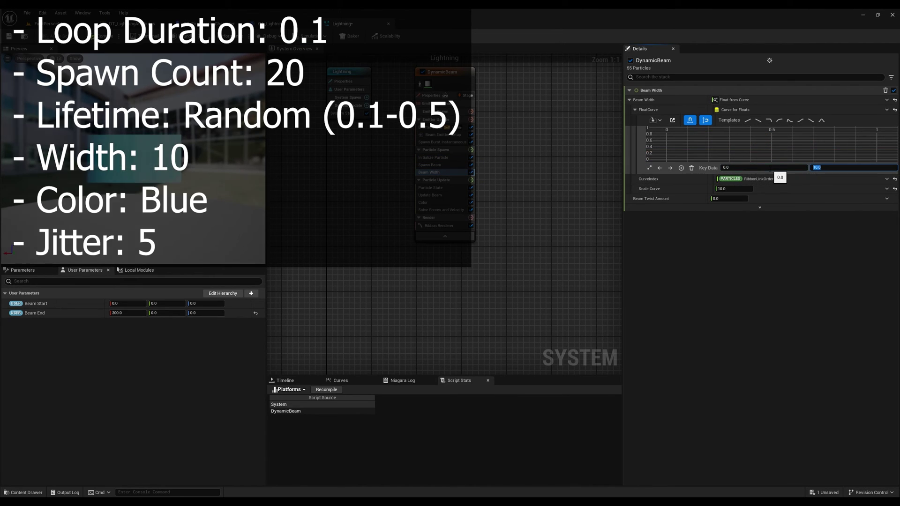
click(471, 180)
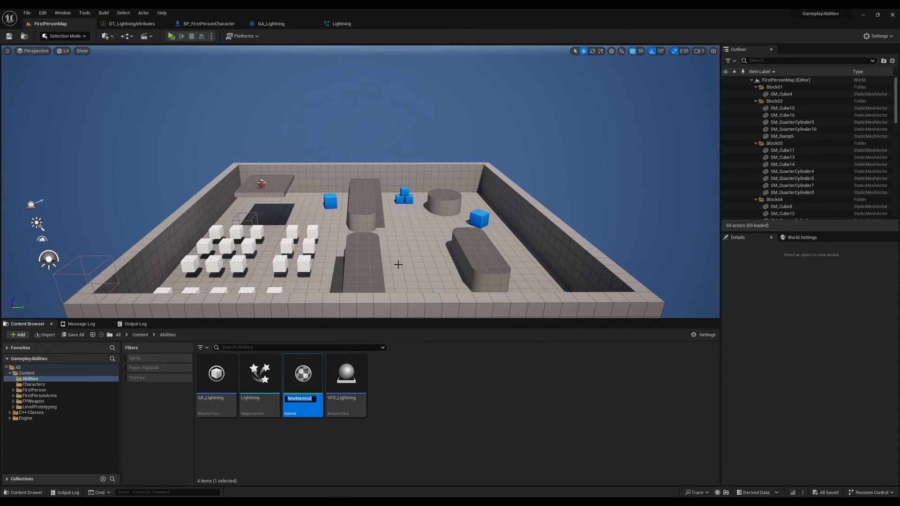
Step: Open the new lightning material, then switch to another editor tab
double_click(303, 373)
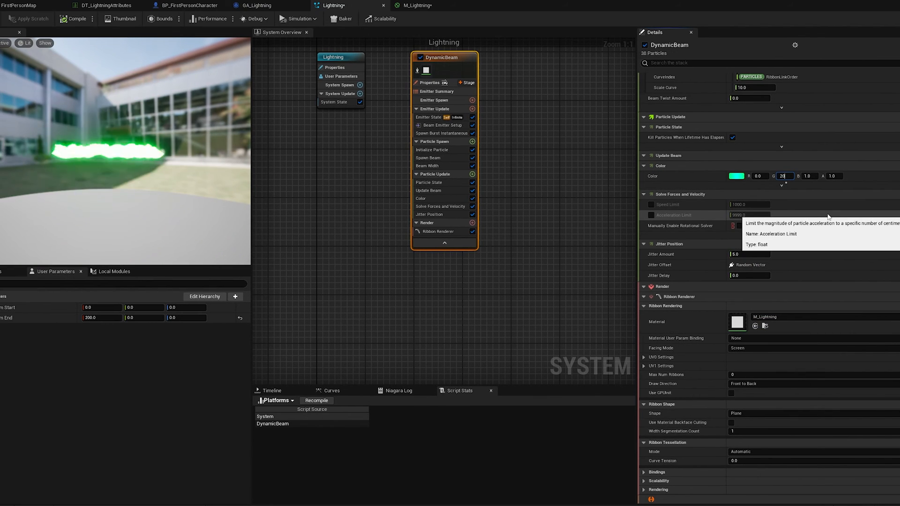
click(261, 5)
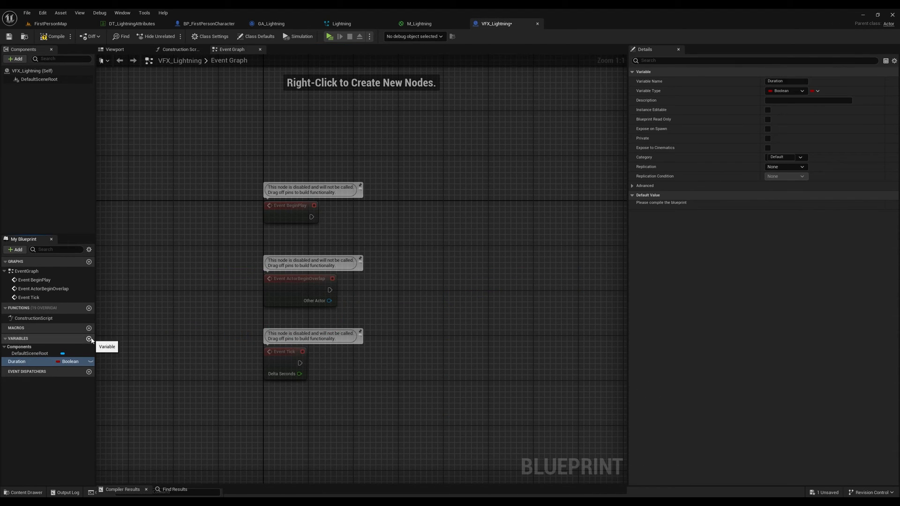
Step: Make Duration a float and wire a Delay of Duration into Destroy Actor
click(786, 90)
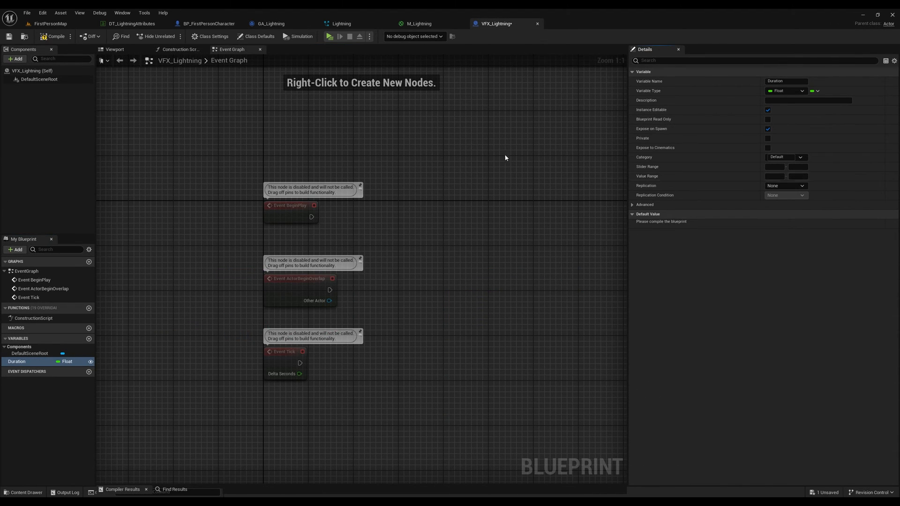
drag(312, 217, 384, 219)
text(destr)
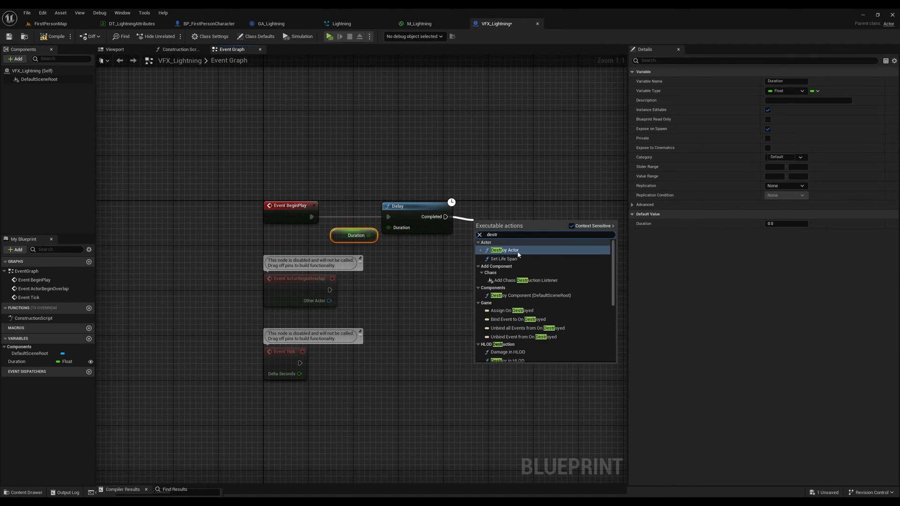
click(505, 250)
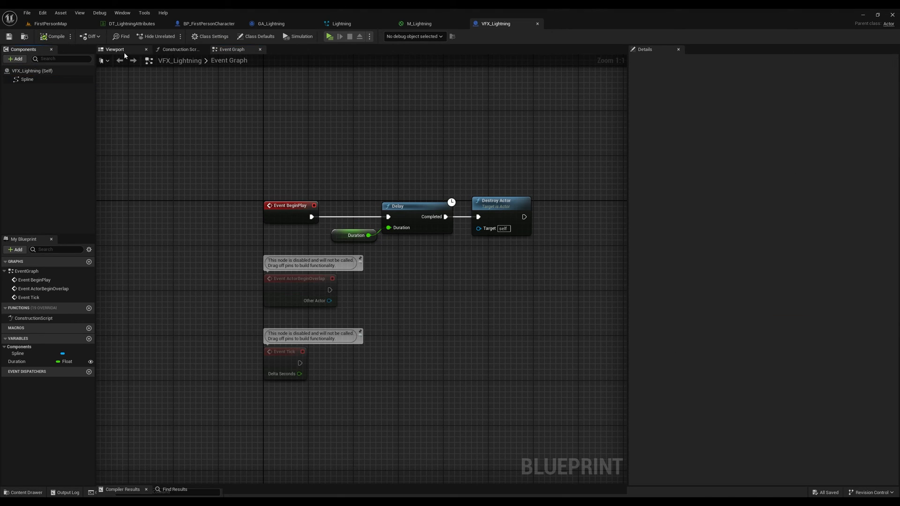
click(180, 49)
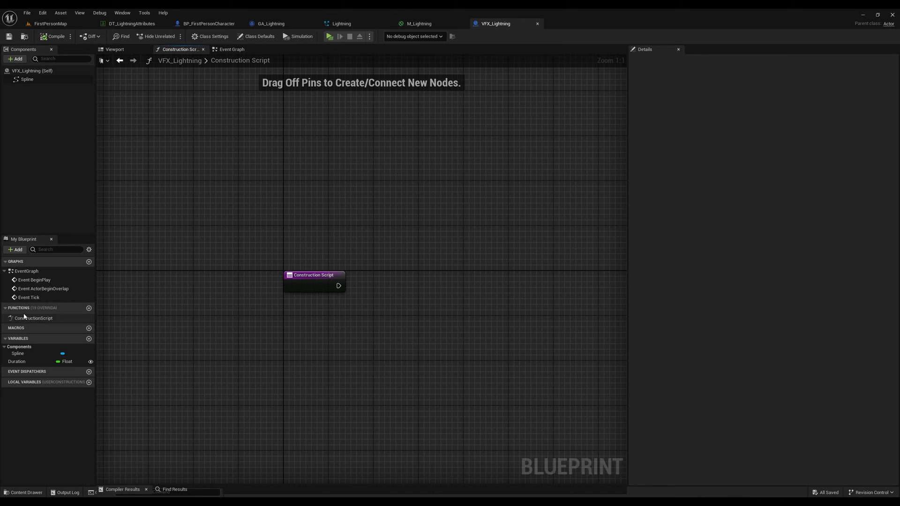
Step: Place the Spline with Remove Spline Point, inspect its points, and add LightningLocations
drag(17, 353, 310, 310)
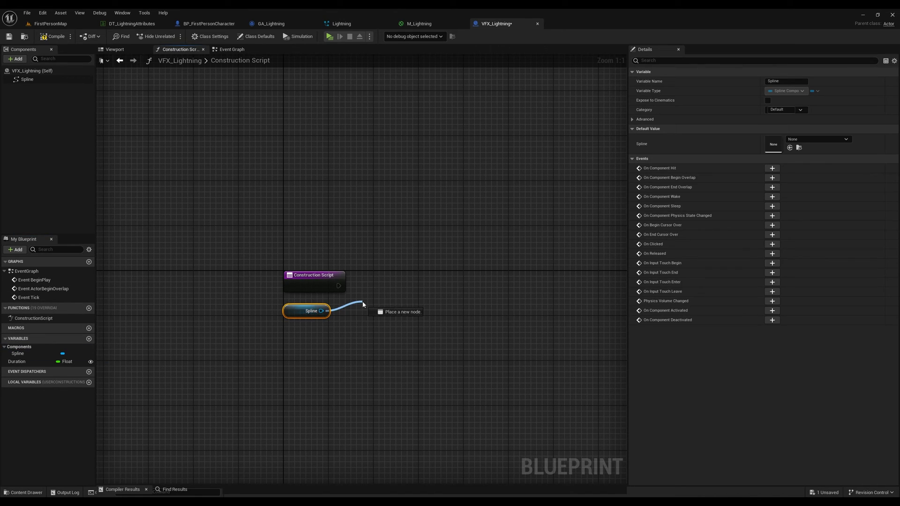
click(397, 311)
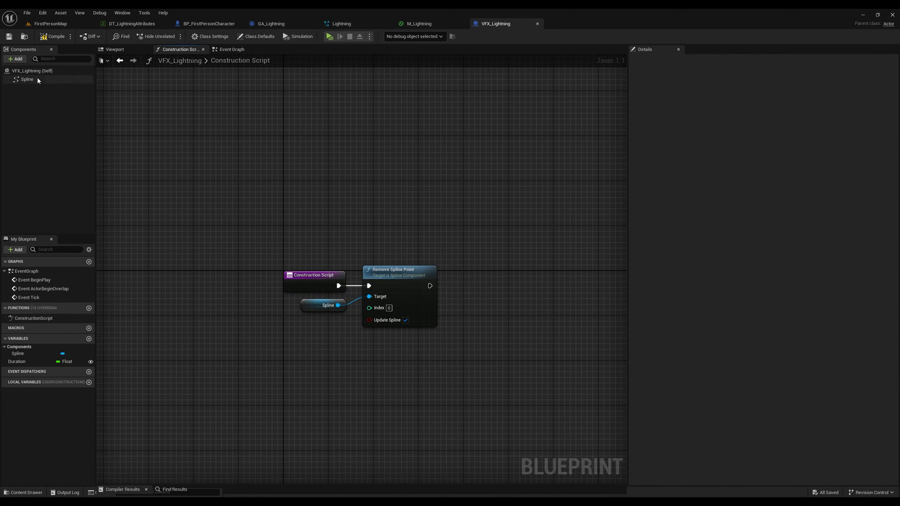
click(27, 79)
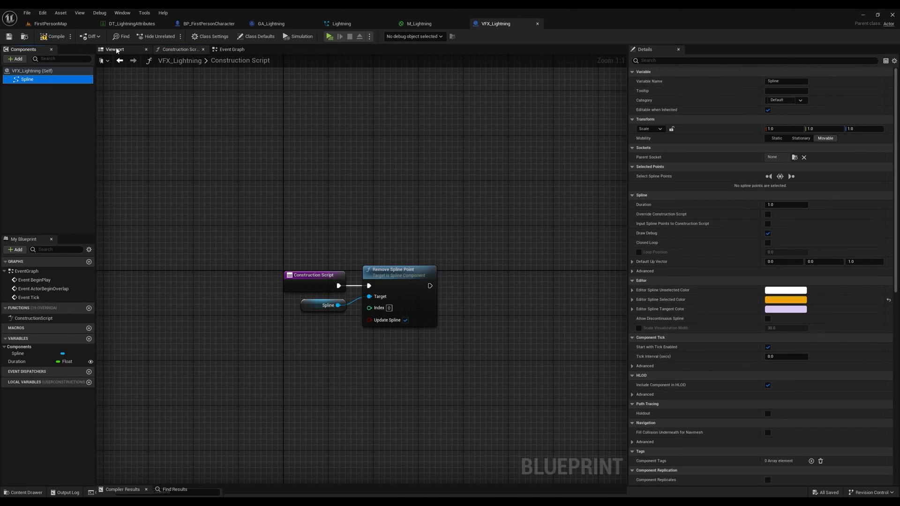
click(117, 49)
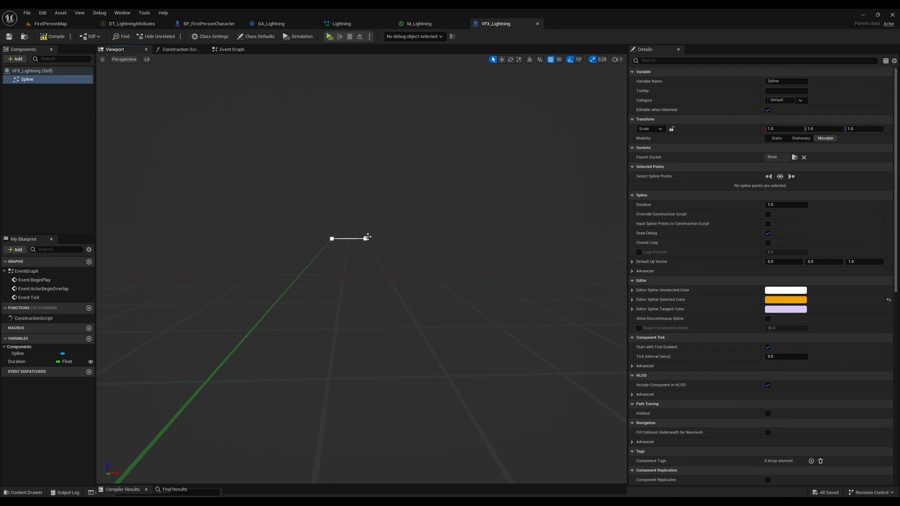
click(330, 238)
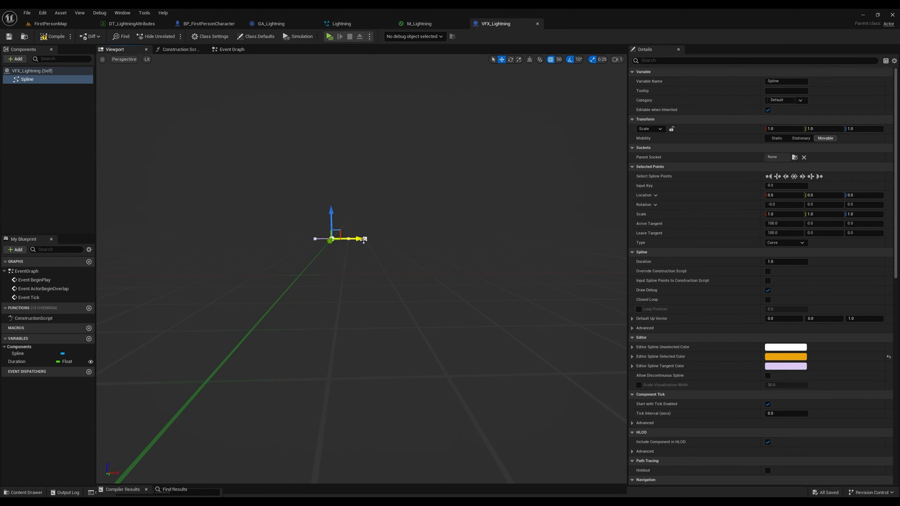
click(180, 49)
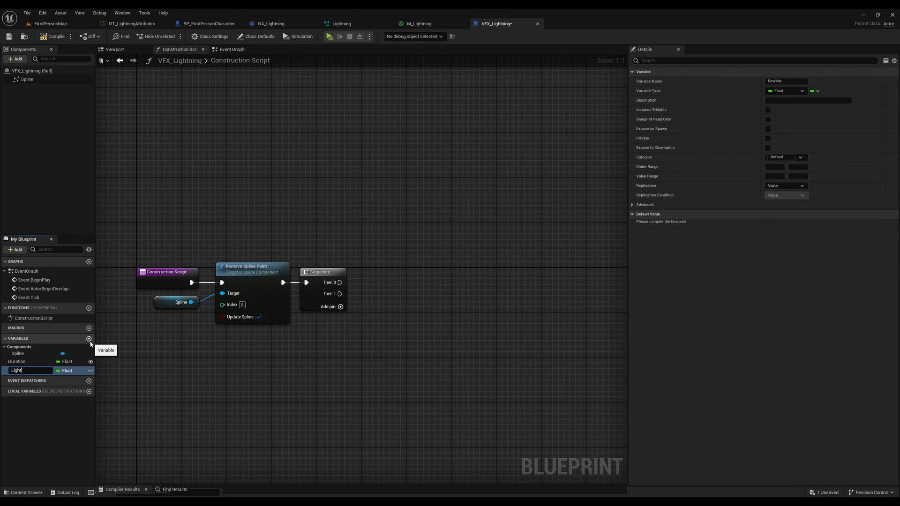
text(LightningLocations)
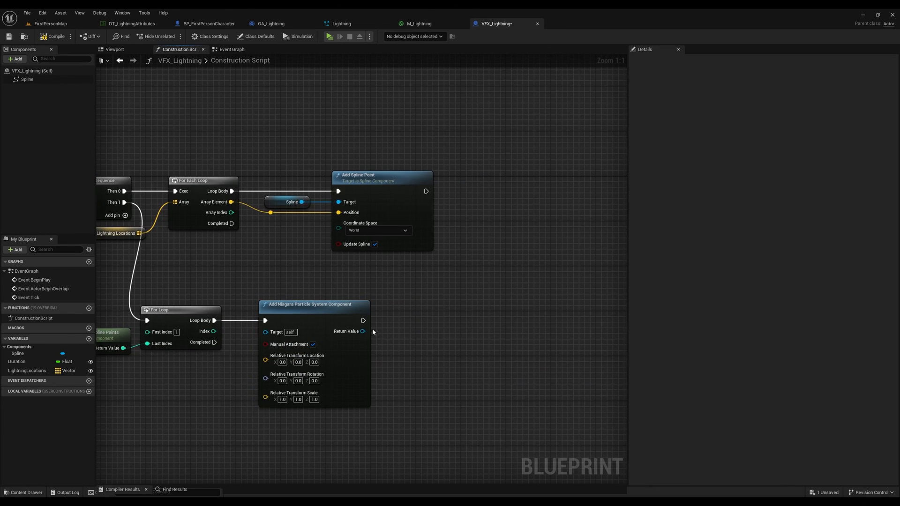
Step: Feed the Niagara component into Set Niagara Variable (Vector3) nodes for Beam Start and End
drag(362, 331, 488, 361)
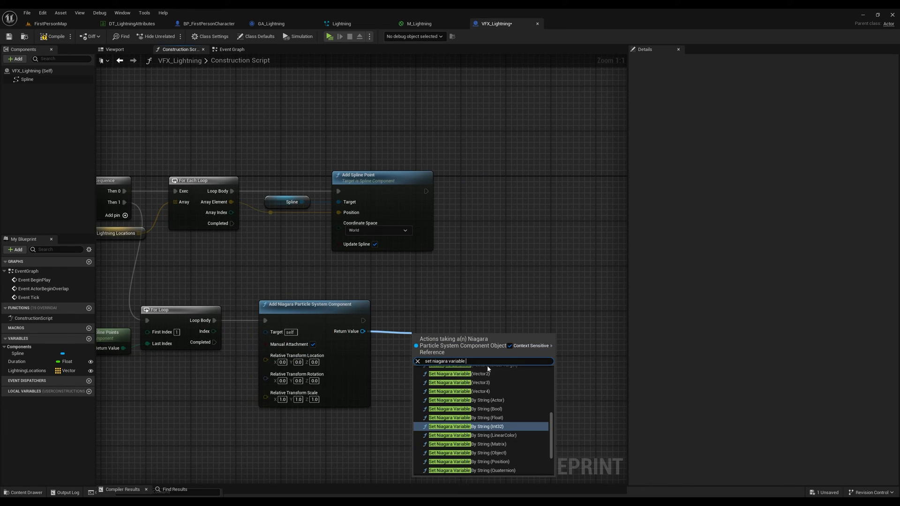
click(450, 383)
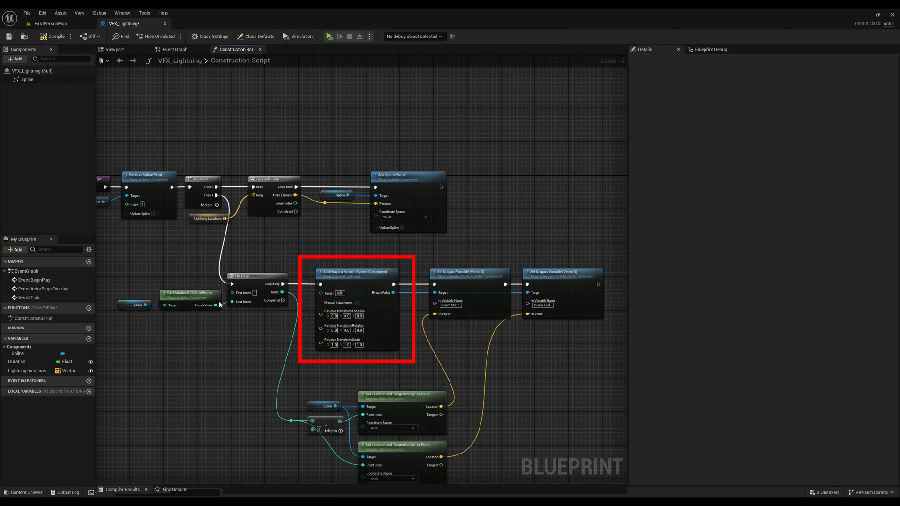
click(355, 273)
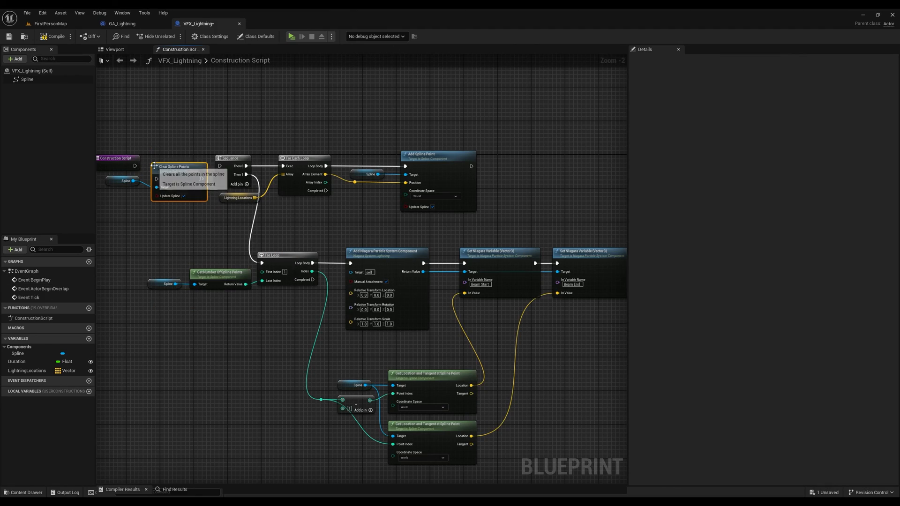
click(294, 36)
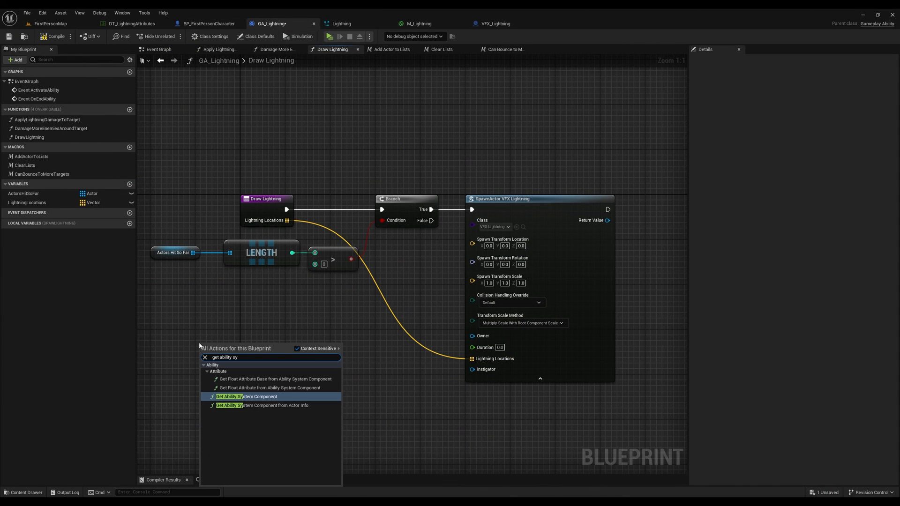
Step: Add Get Ability System Component to the projectile's Event Hit graph
click(249, 406)
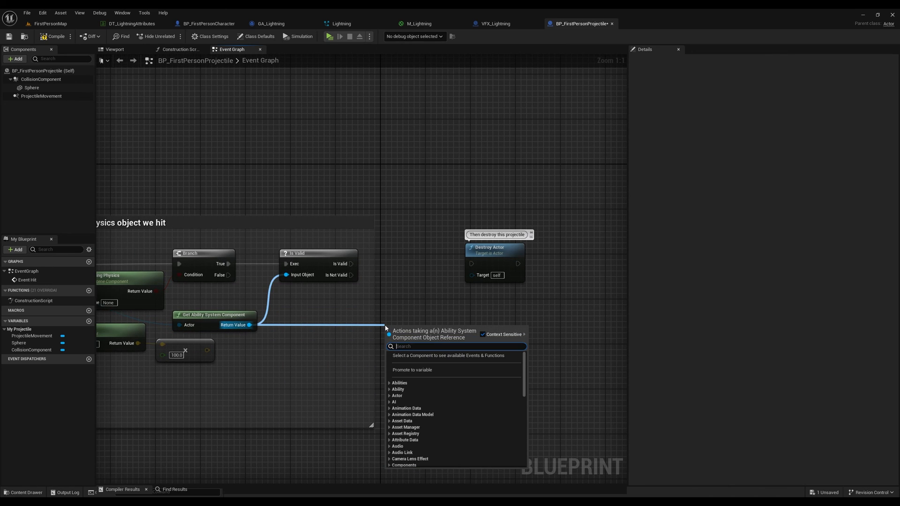
Step: Search 'send' from the ability system component pin and add the matching node
text(send)
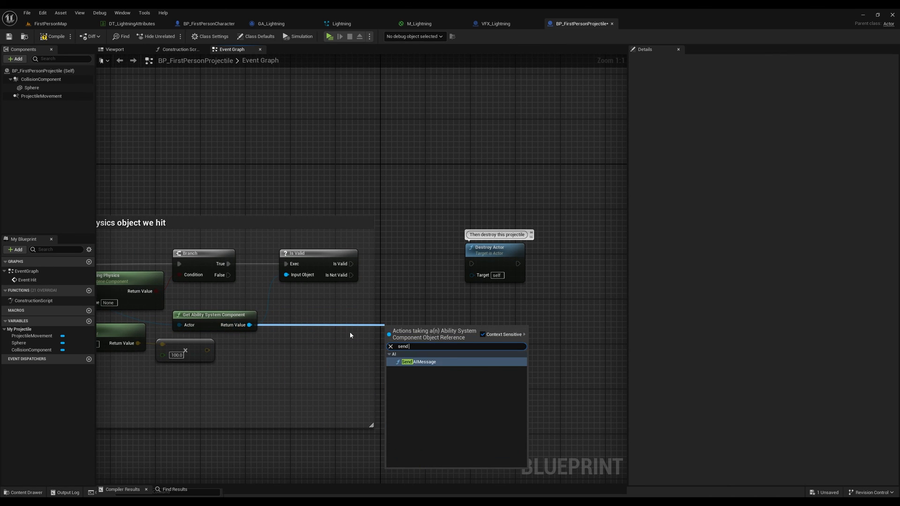
click(408, 362)
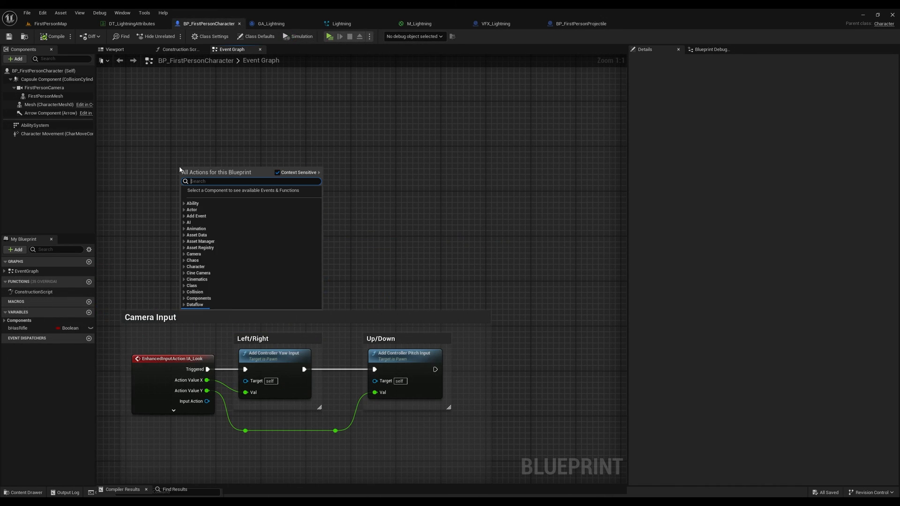
Step: Add a Give Ability node after Event BeginPlay to grant the lightning ability
text(give a)
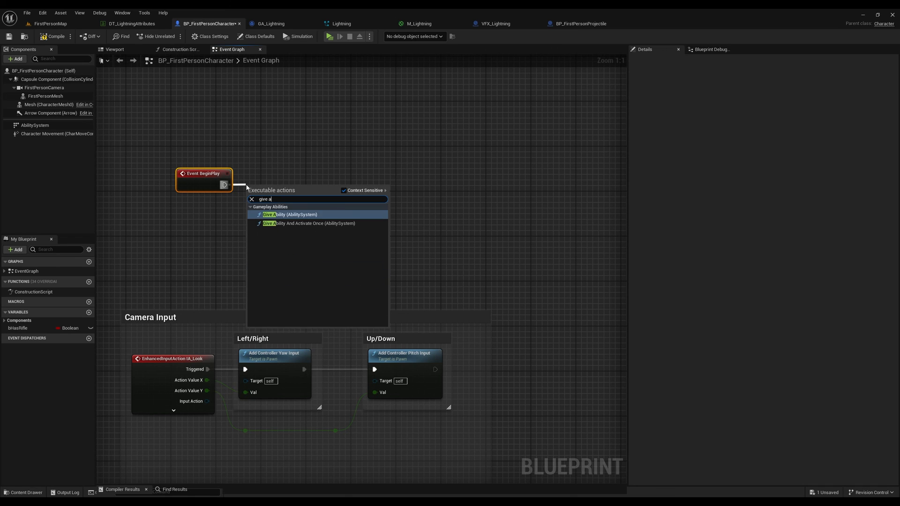
click(290, 214)
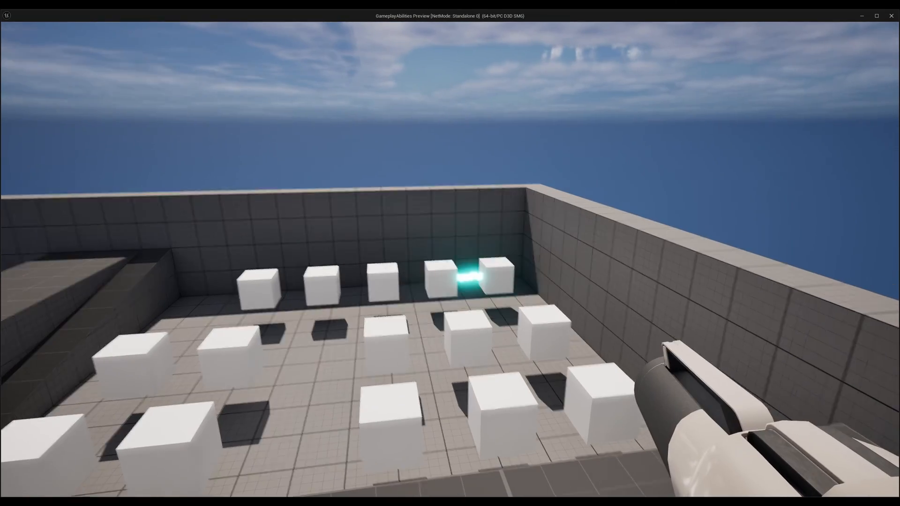
Step: Stop play with Esc and open the DT_LightningAttributes data table
key(Escape)
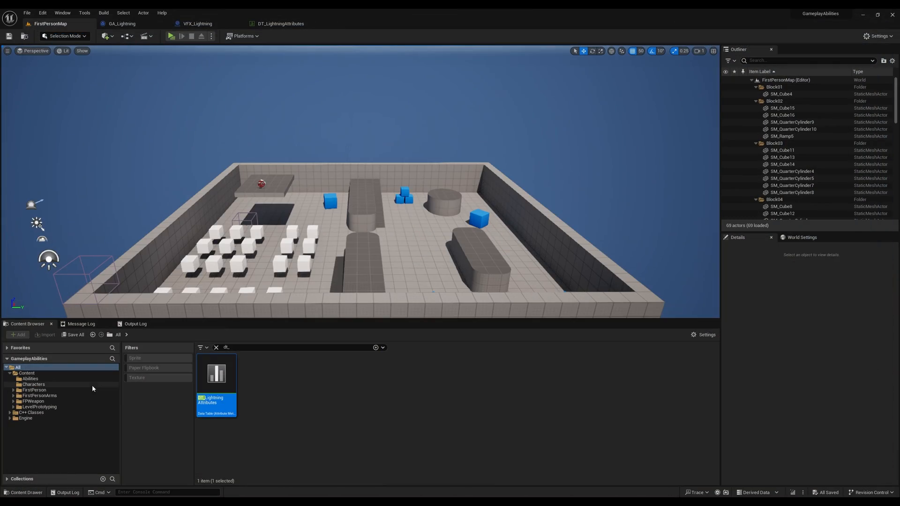
double_click(216, 373)
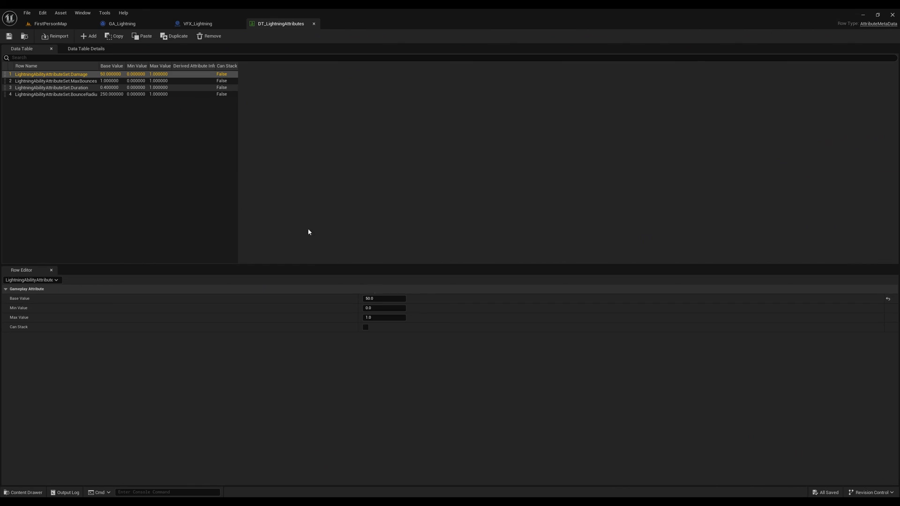